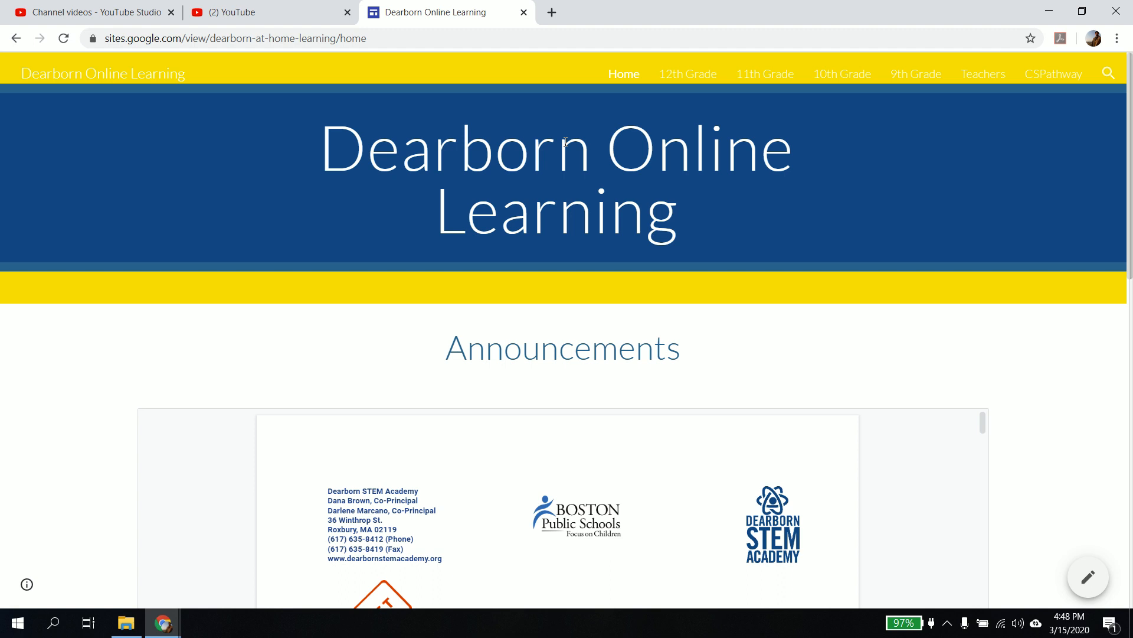
pyautogui.moveTo(776, 244)
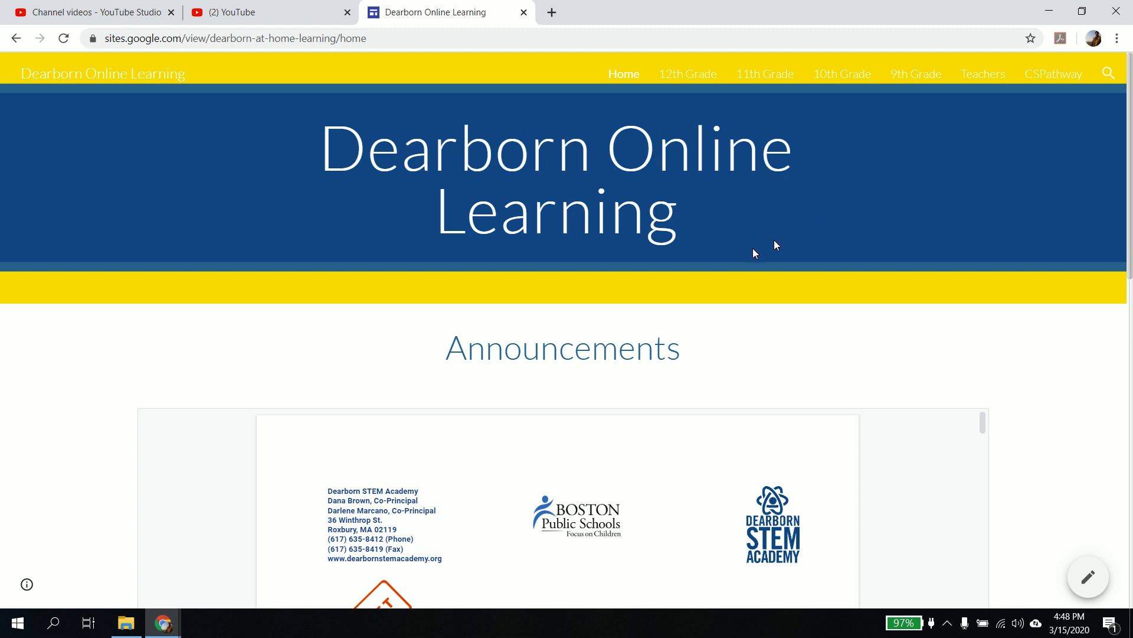
pyautogui.moveTo(755, 253)
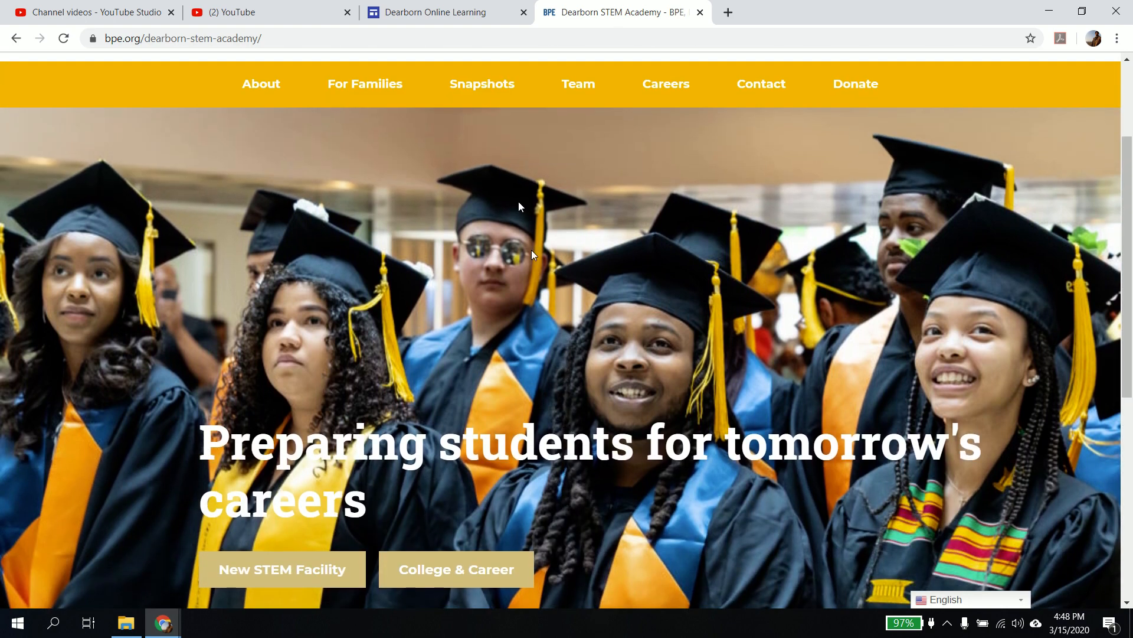
# View the BPE Dearborn STEM Academy tab, then return to the Dearborn Online Learning tab.
pyautogui.click(433, 13)
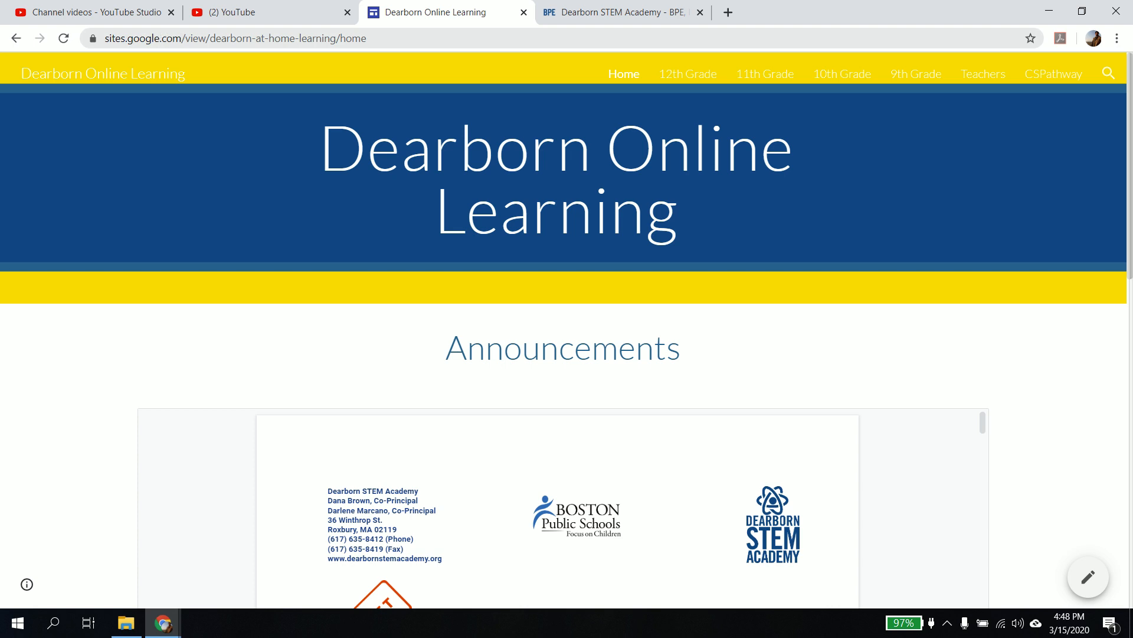
pyautogui.click(216, 39)
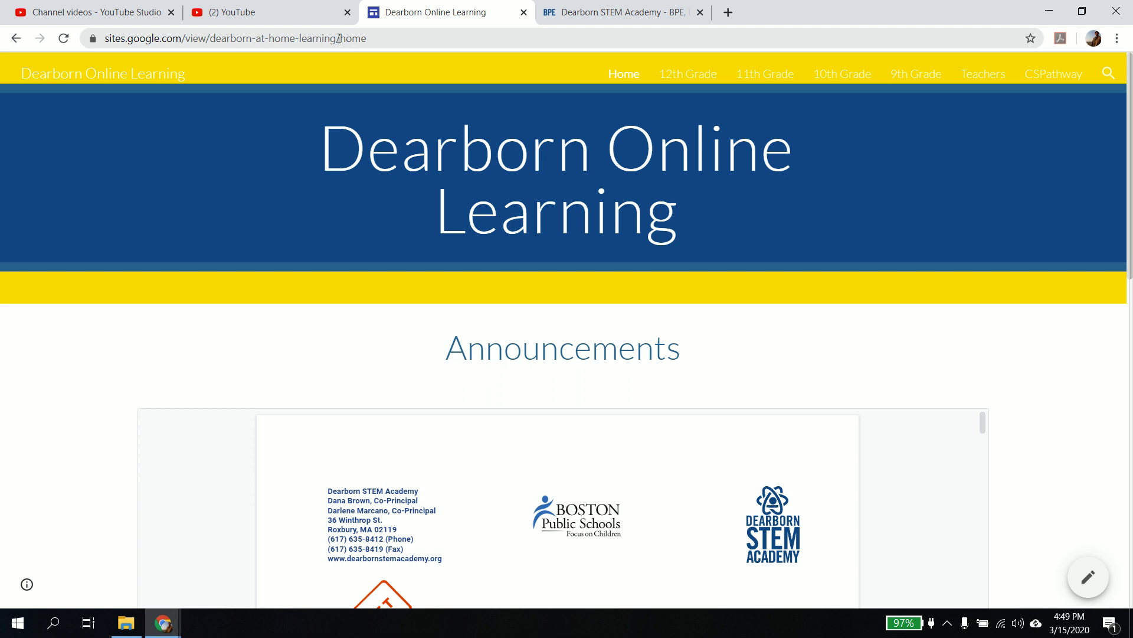
# Select the site address, then scroll down to the Online Meeting Spaces grade, CS Pathway and Teachers tiles.
pyautogui.click(231, 39)
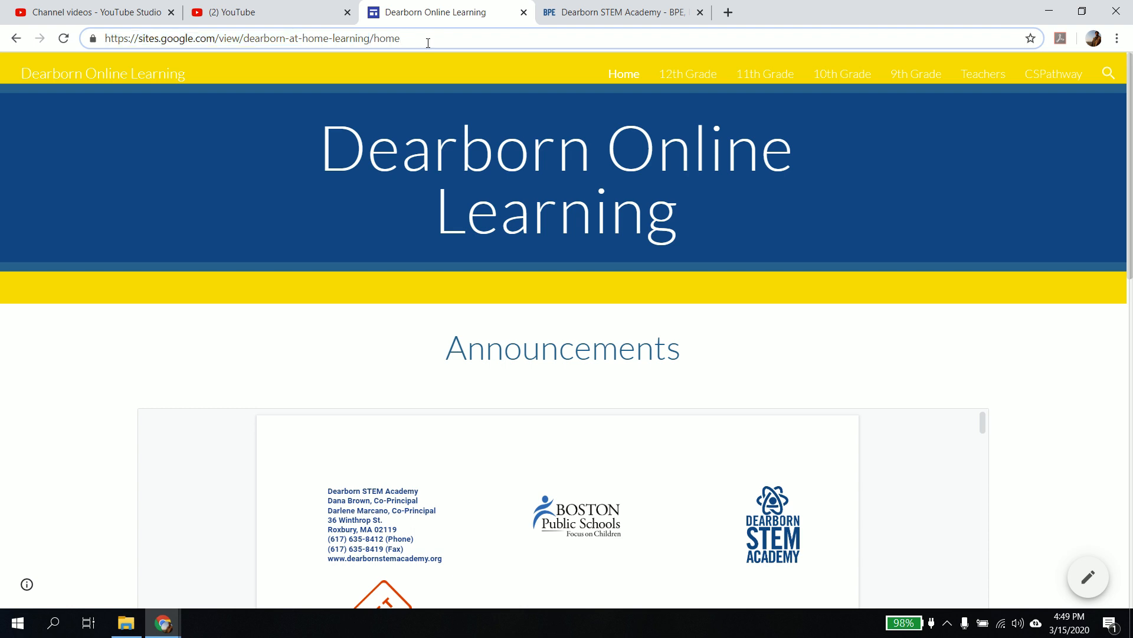
pyautogui.moveTo(644, 294)
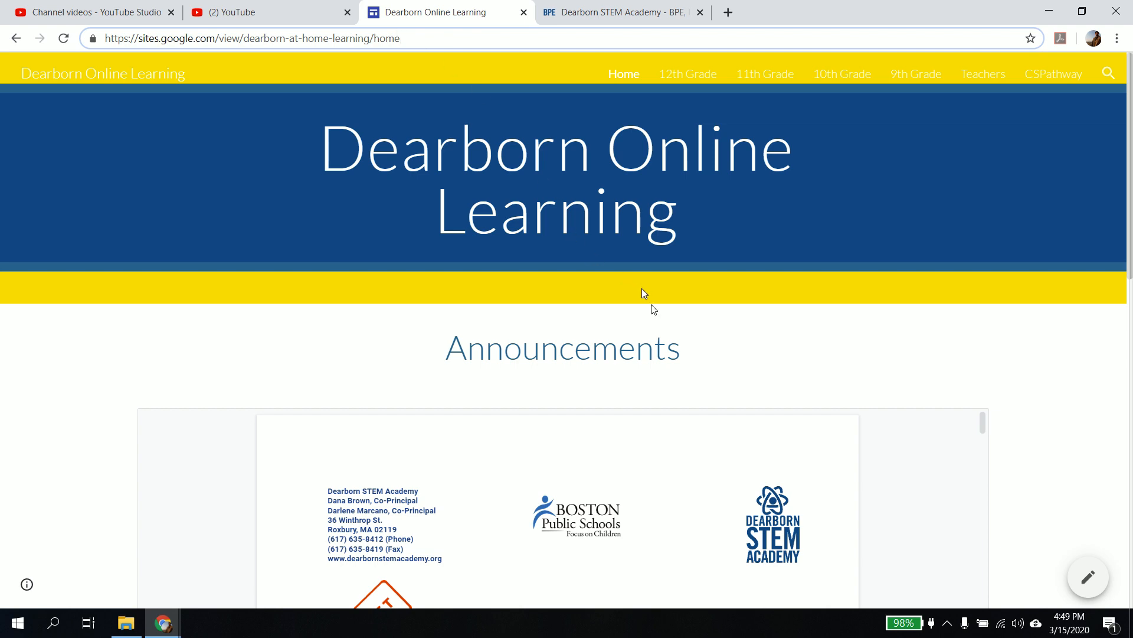
pyautogui.scroll(-3)
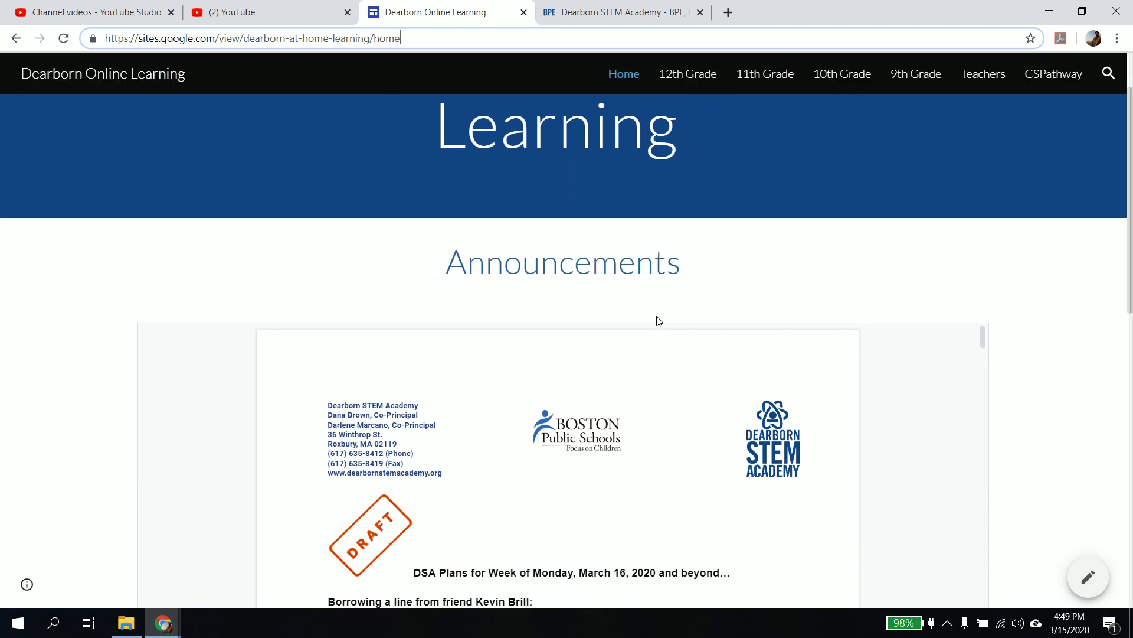
pyautogui.scroll(-3)
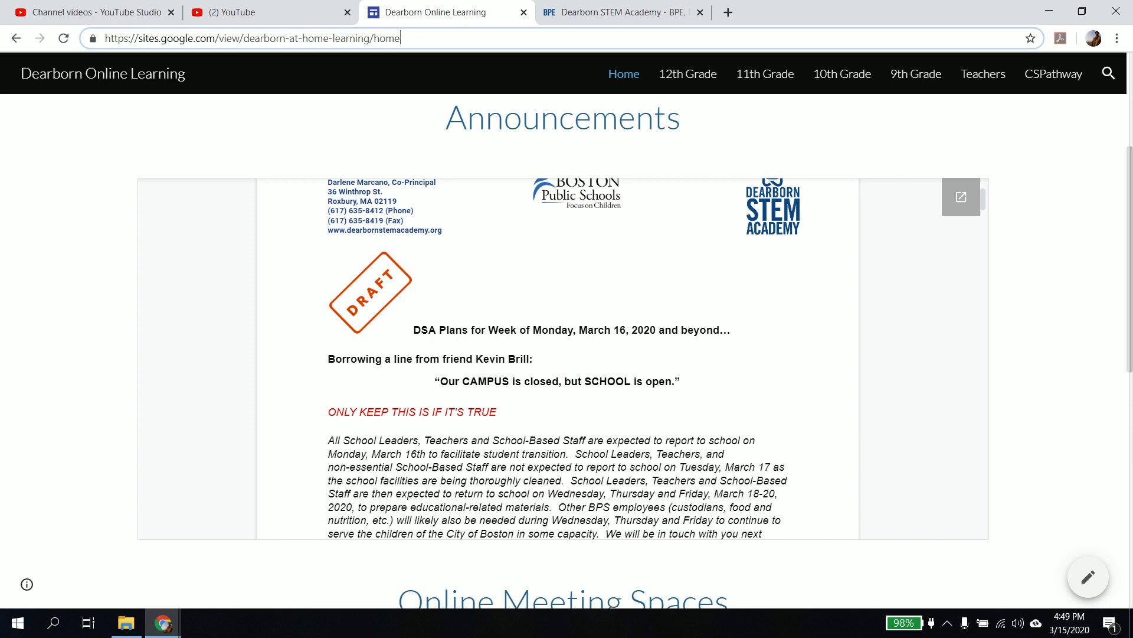
pyautogui.scroll(-3)
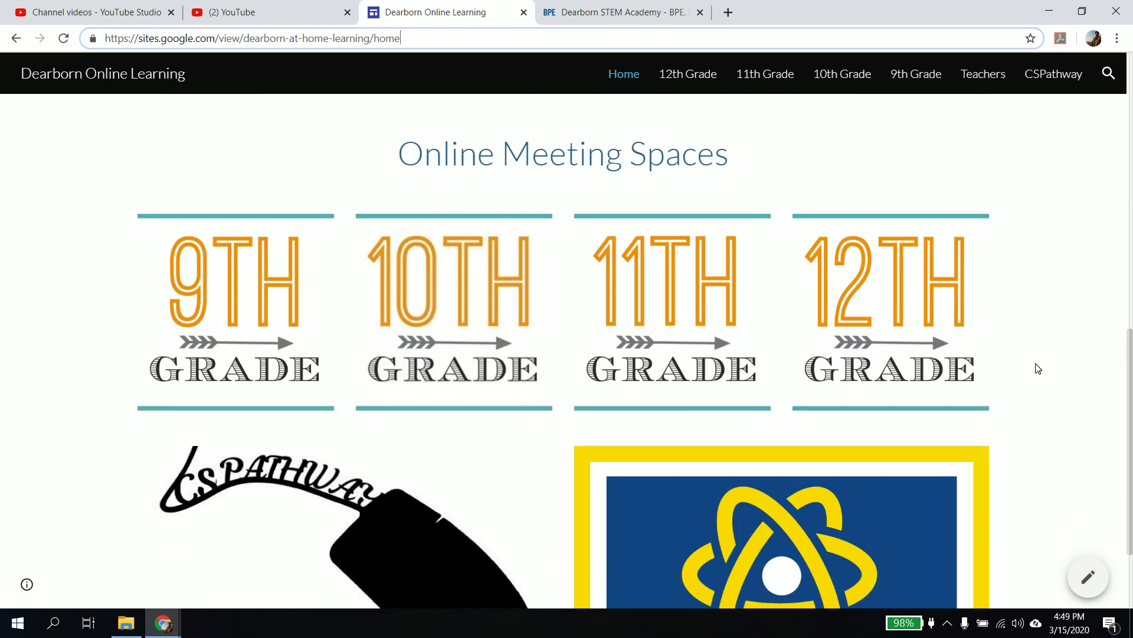
pyautogui.scroll(-3)
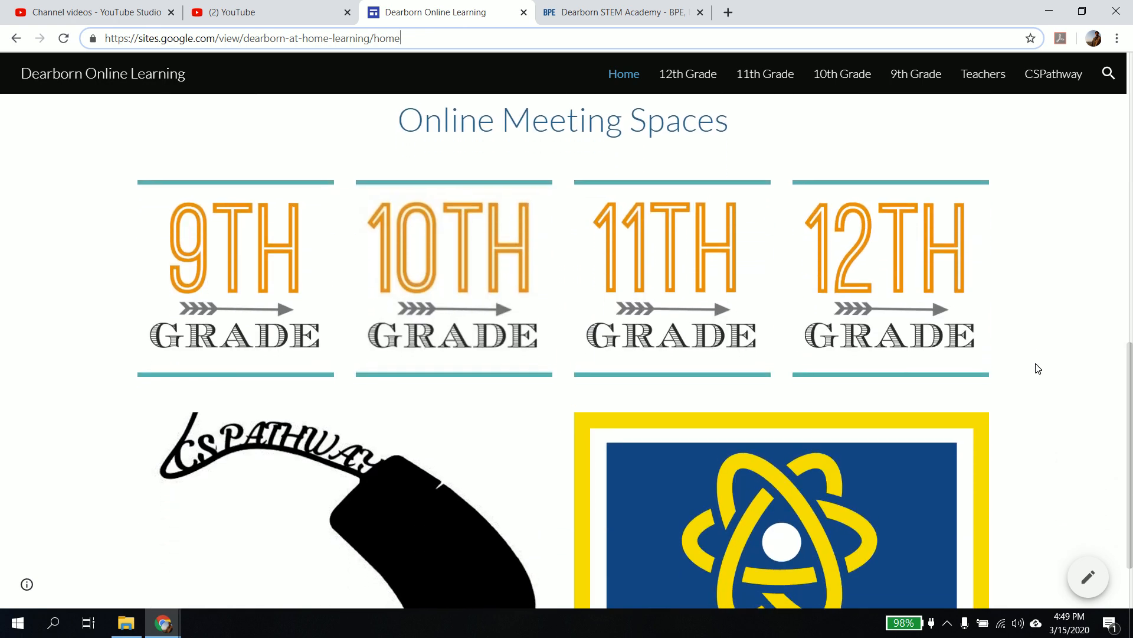
pyautogui.scroll(-3)
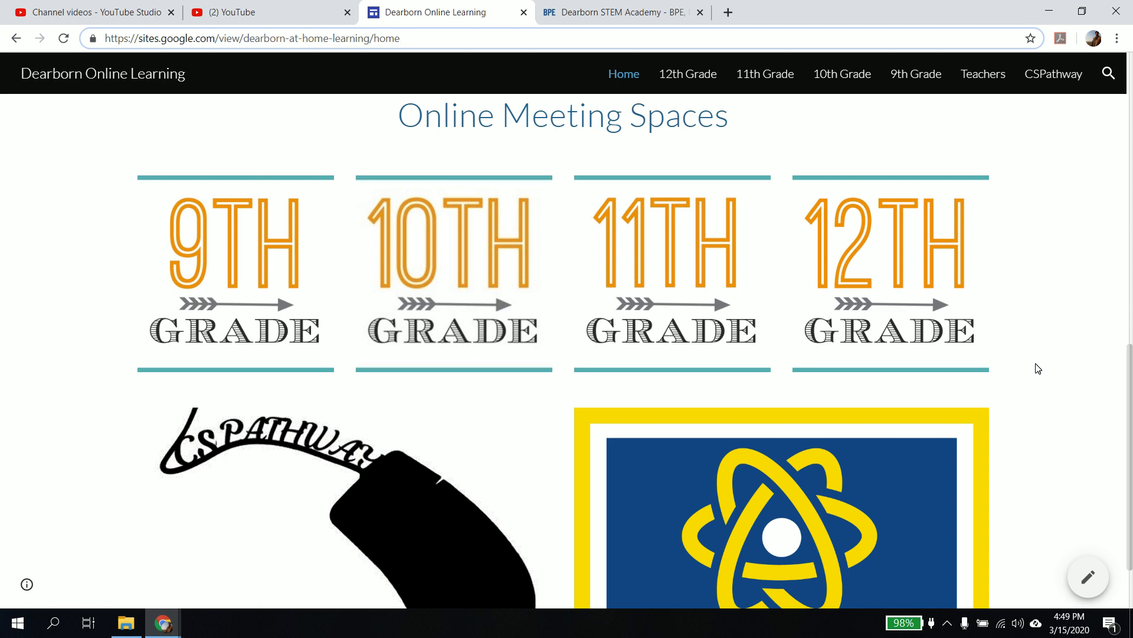
pyautogui.scroll(-3)
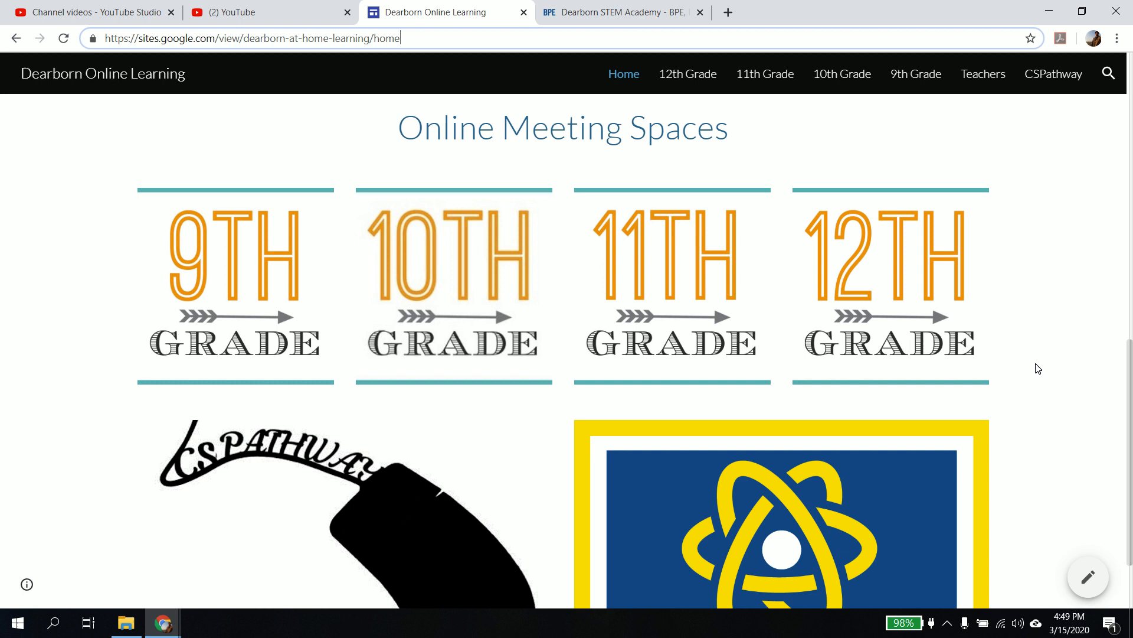
pyautogui.scroll(-3)
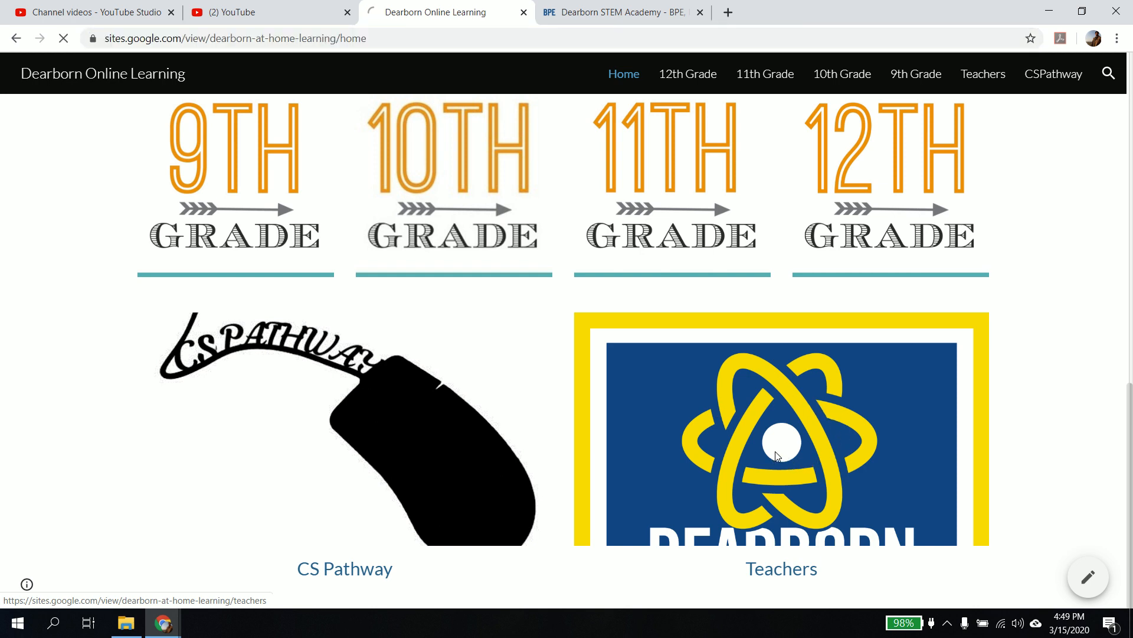
# Open the Teachers page and follow the 6th GLT meeting room link.
pyautogui.click(780, 457)
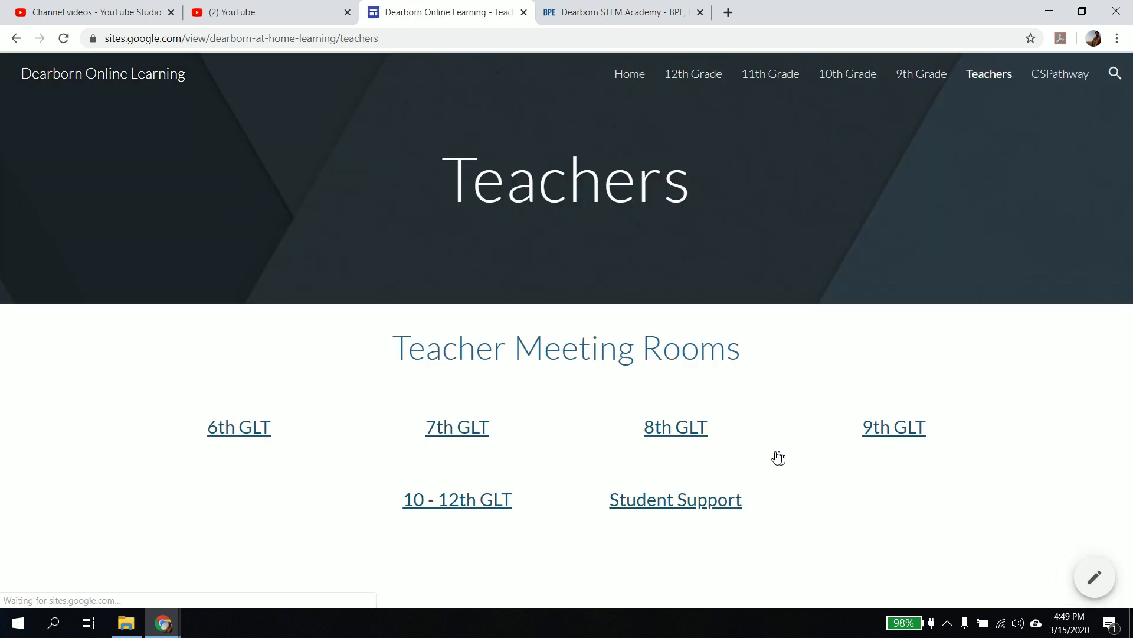
pyautogui.moveTo(379, 405)
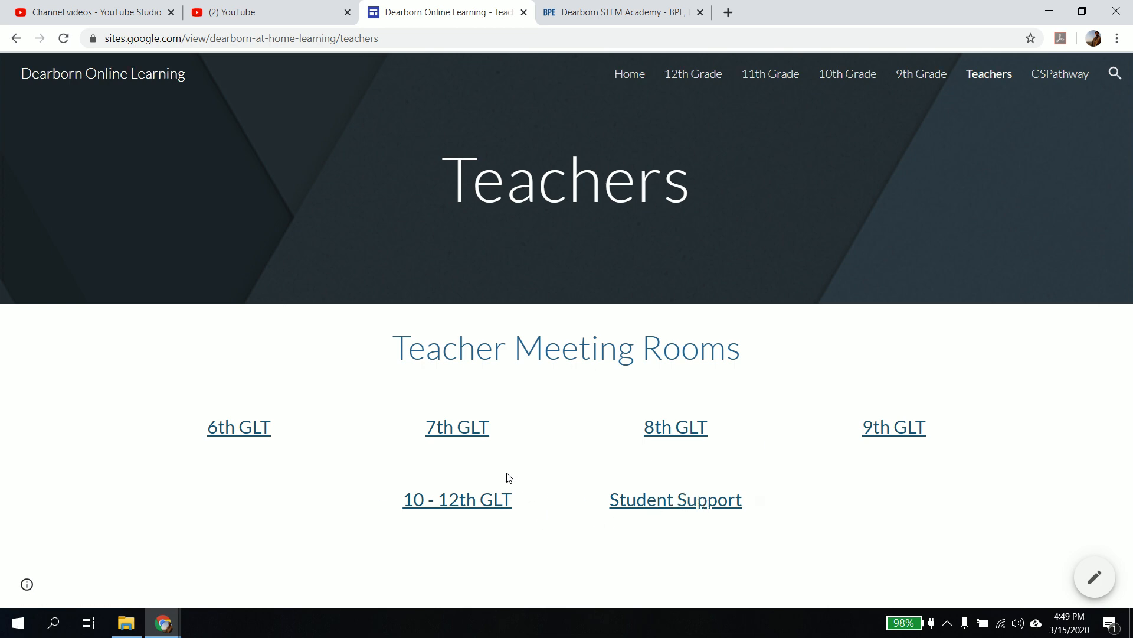
pyautogui.moveTo(239, 434)
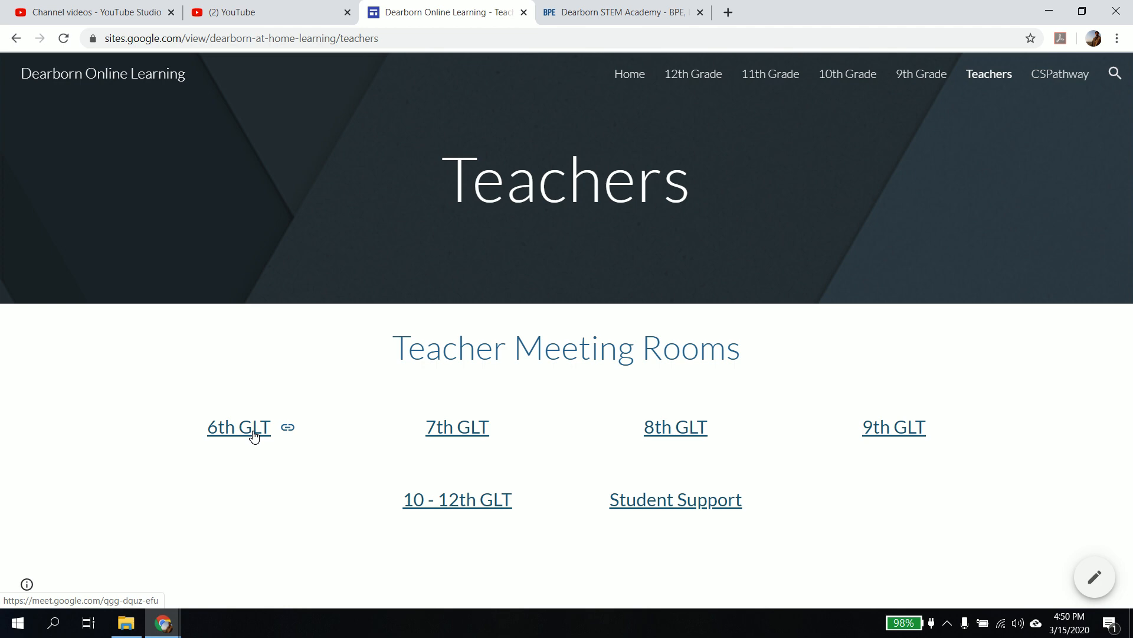
pyautogui.click(237, 426)
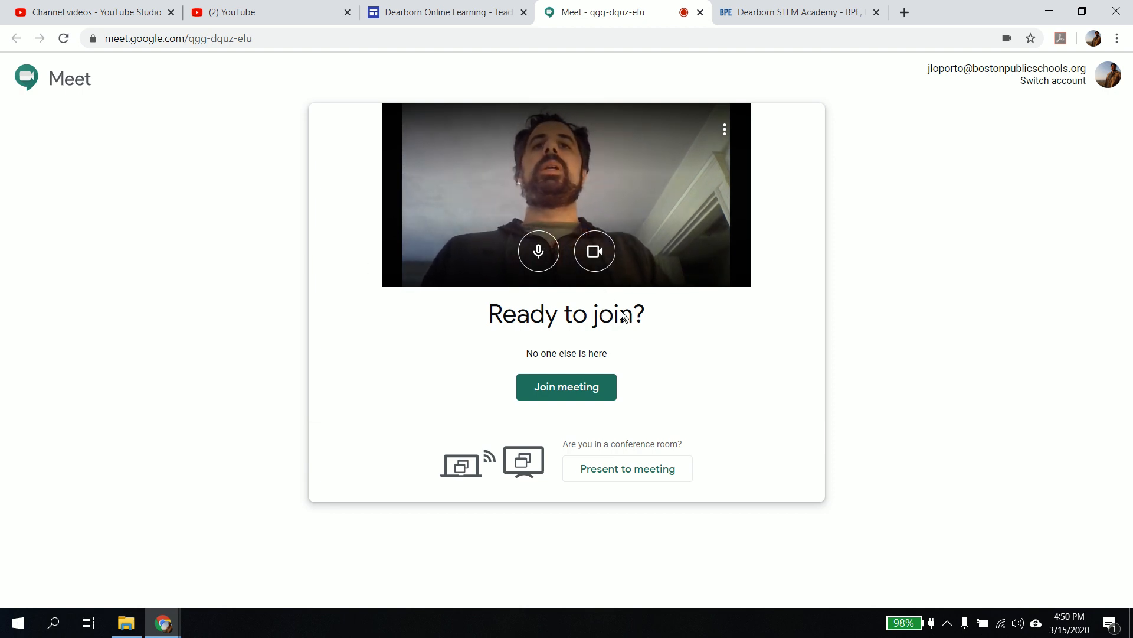
pyautogui.moveTo(538, 251)
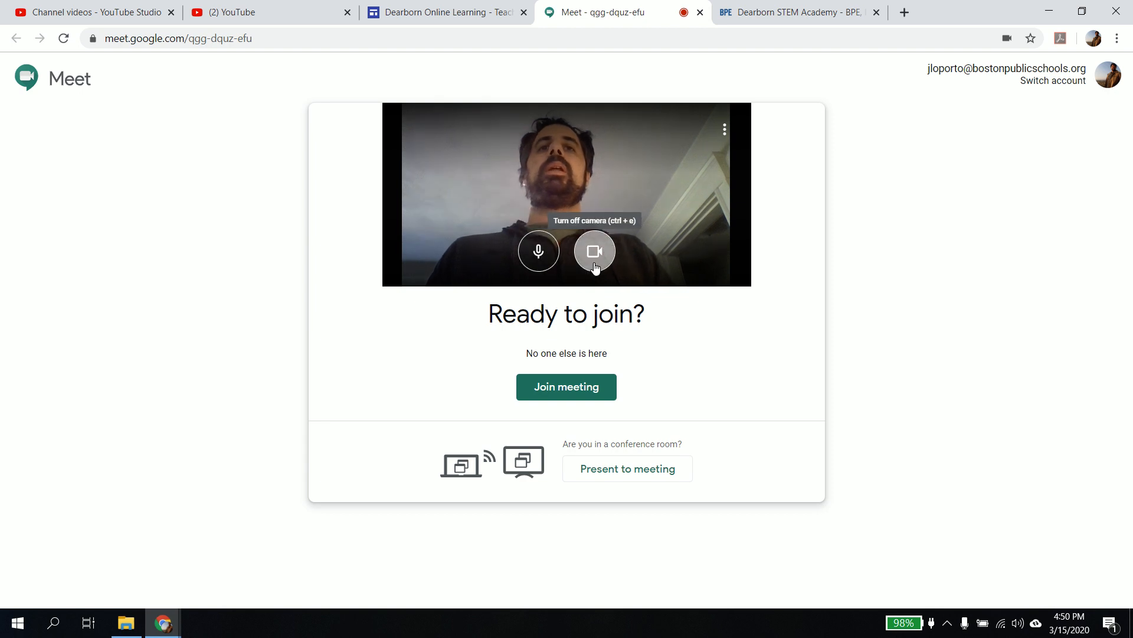
# Mute the microphone, toggle the camera off and back on, then join the meeting.
pyautogui.click(595, 251)
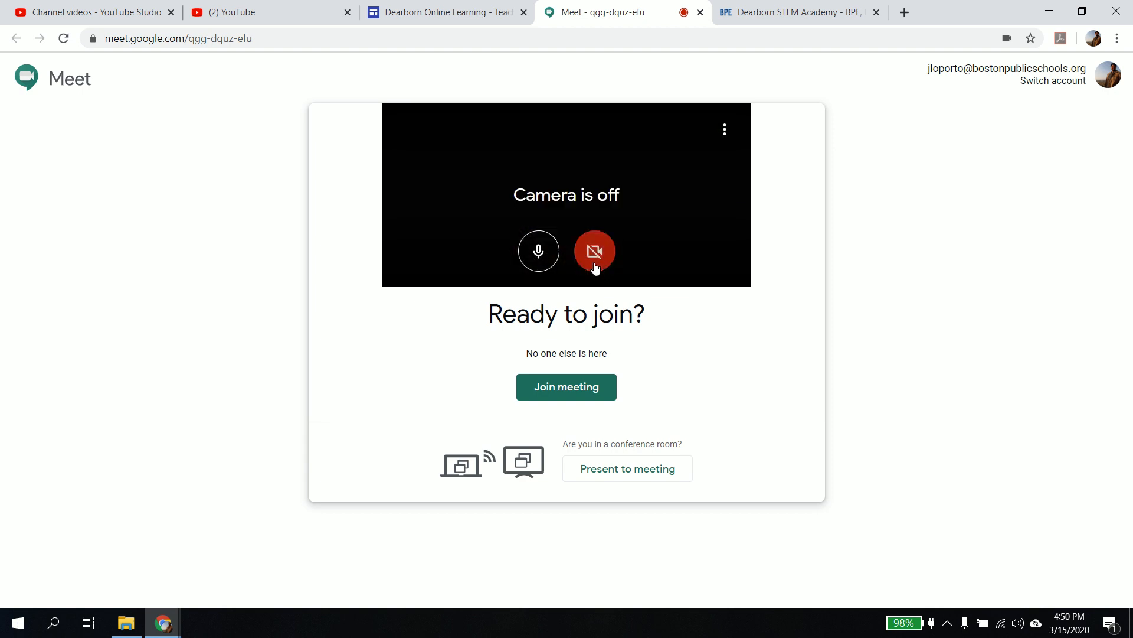
pyautogui.click(538, 251)
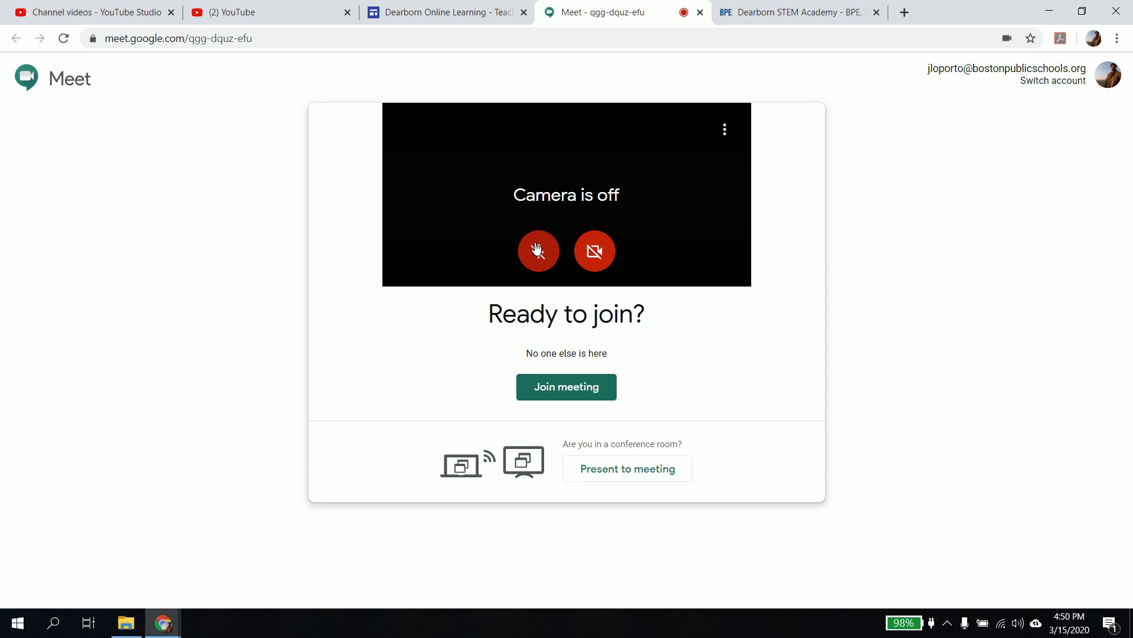
pyautogui.click(594, 251)
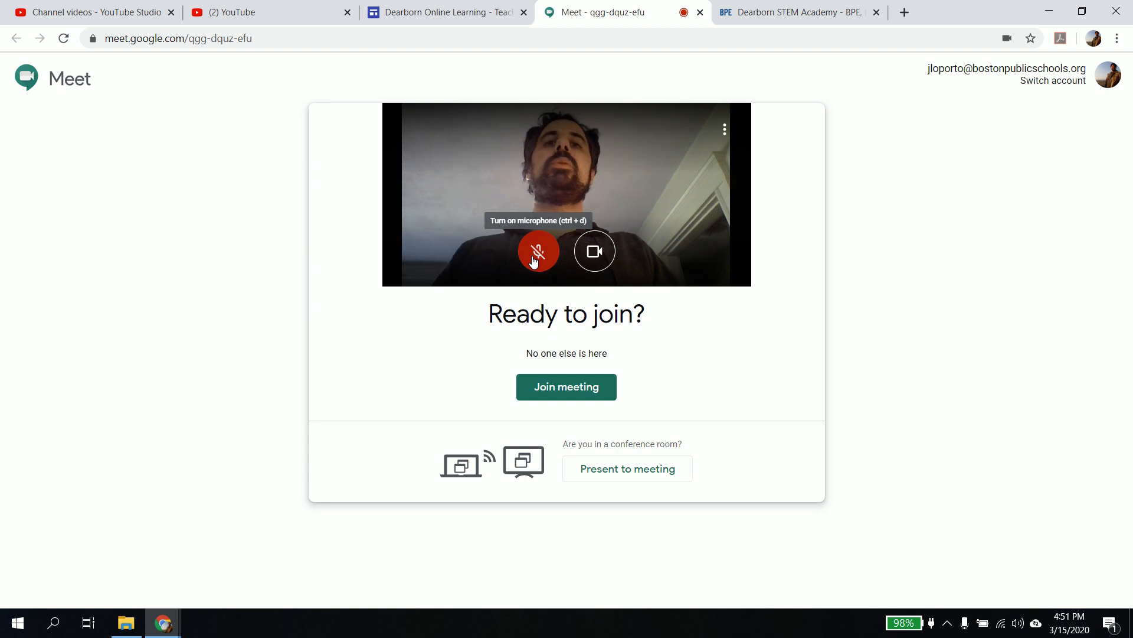
pyautogui.click(566, 387)
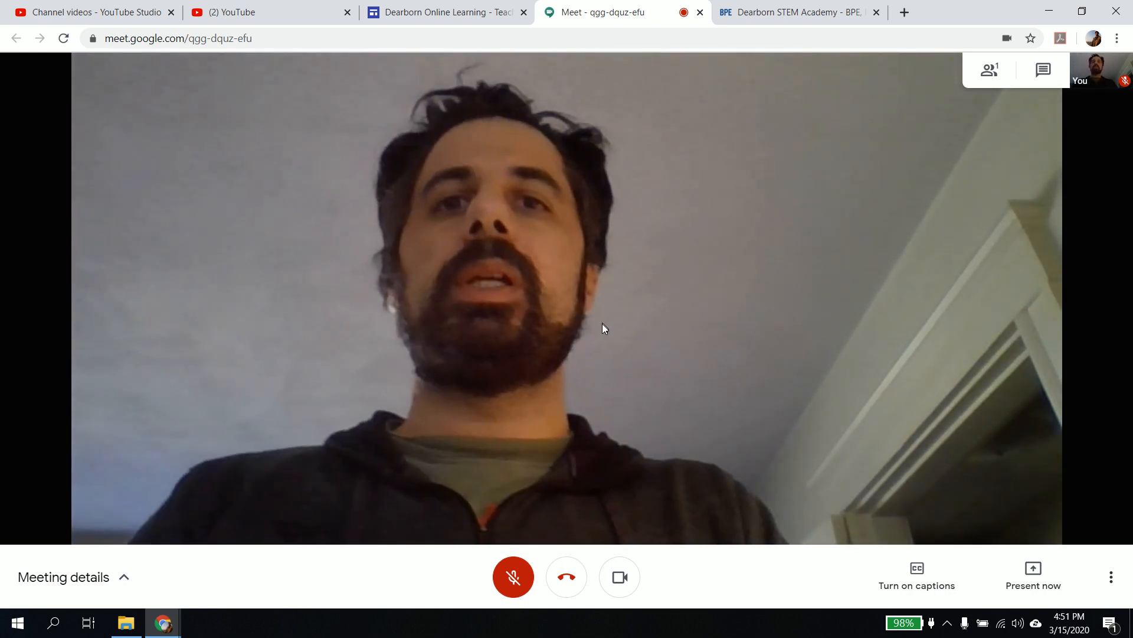
pyautogui.moveTo(512, 576)
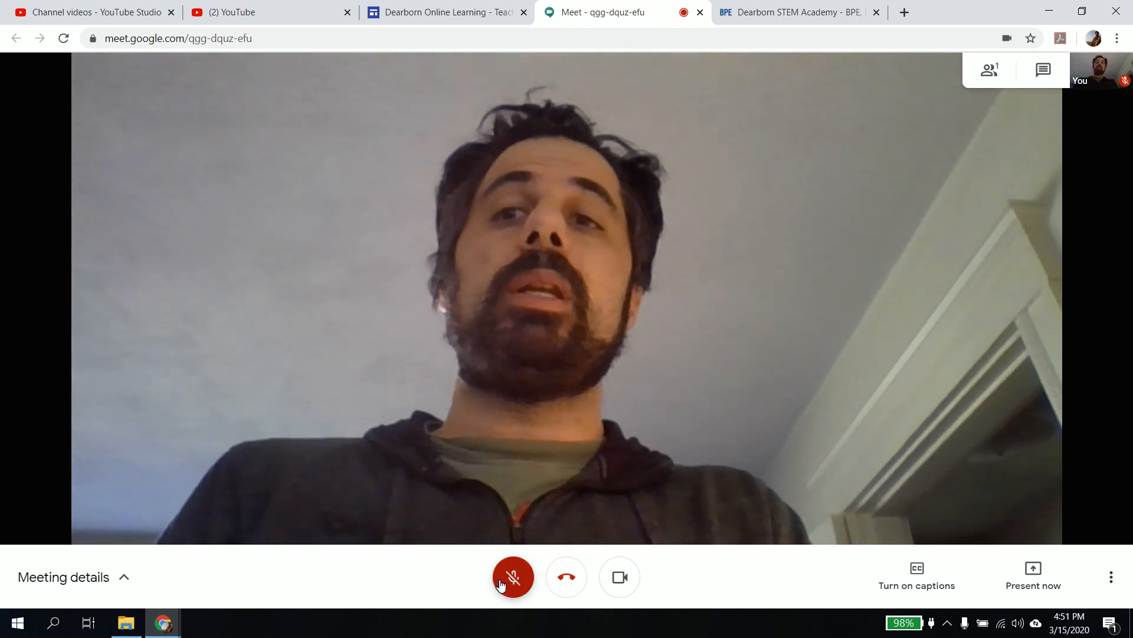
# Unmute and re-mute the microphone, point out chat, then open Present now.
pyautogui.click(513, 576)
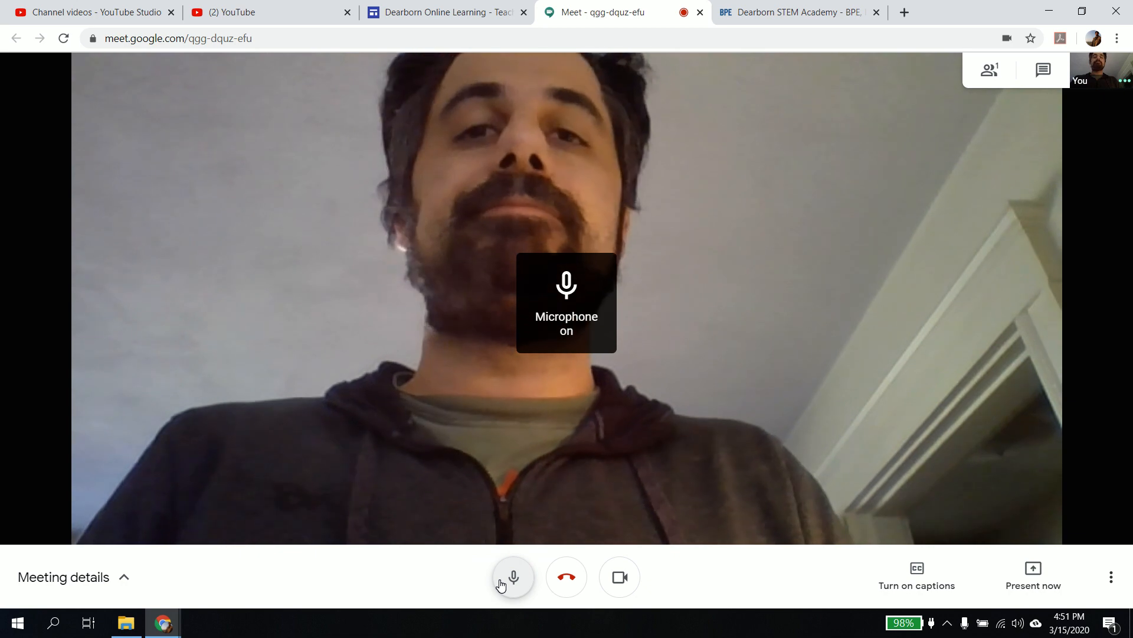
pyautogui.click(512, 576)
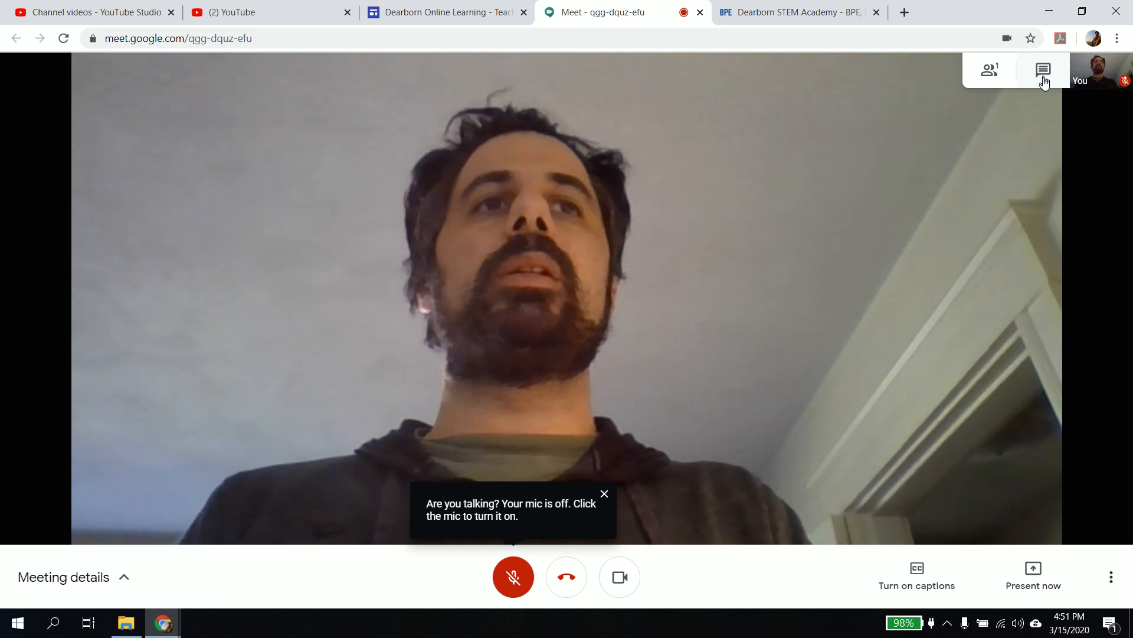
pyautogui.click(1043, 70)
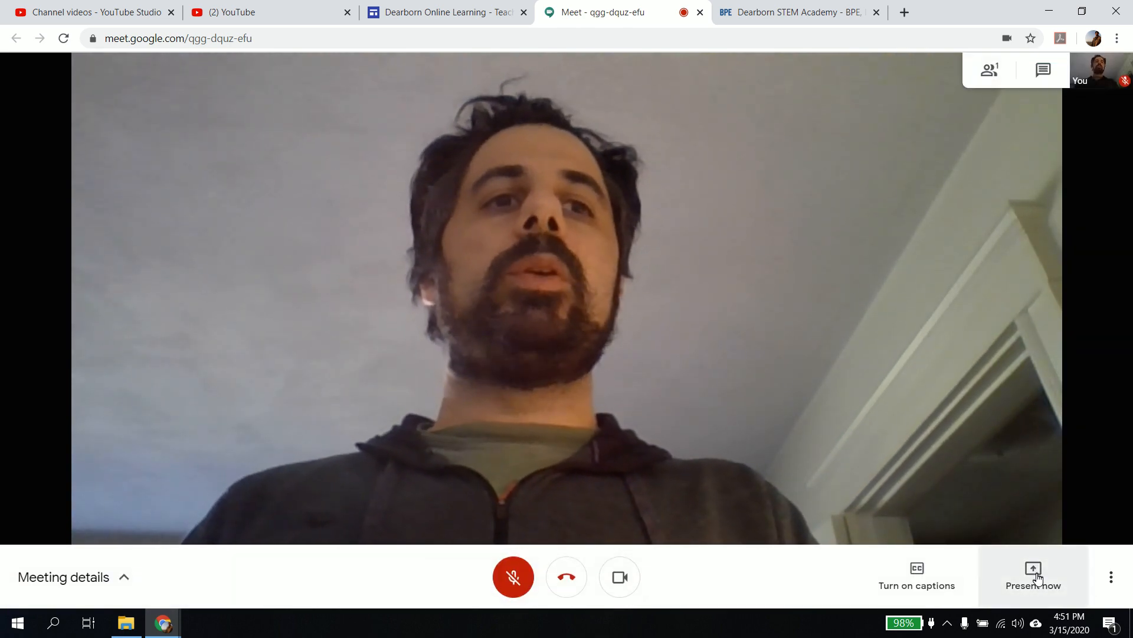
pyautogui.click(1033, 577)
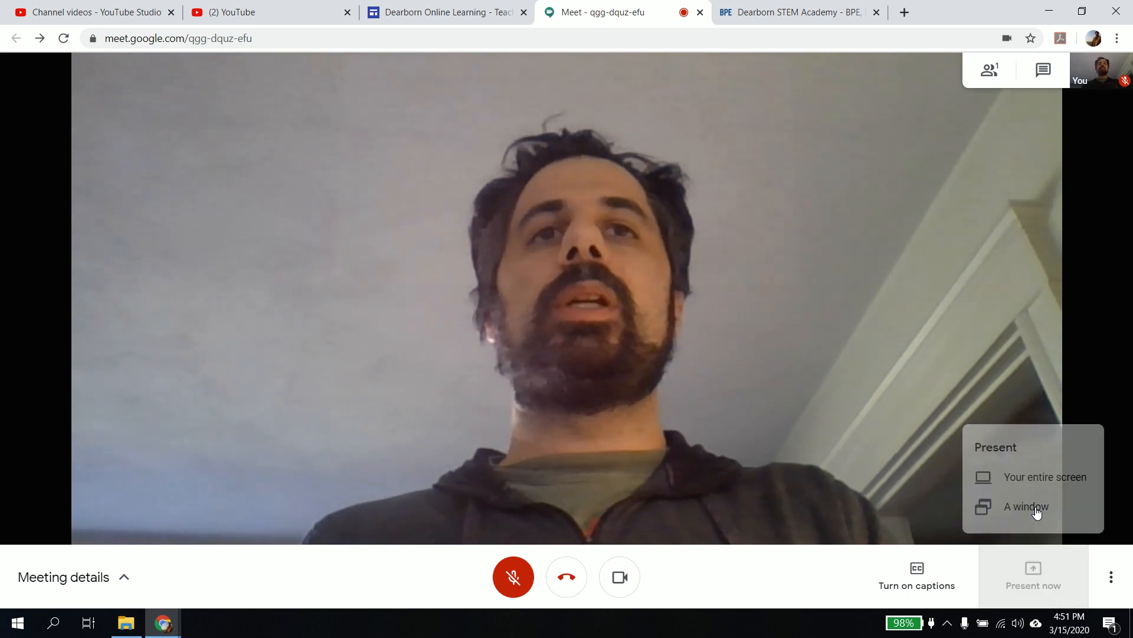
# Choose 'A window' for presenting, then cancel the Share an application window dialog.
pyautogui.click(1024, 506)
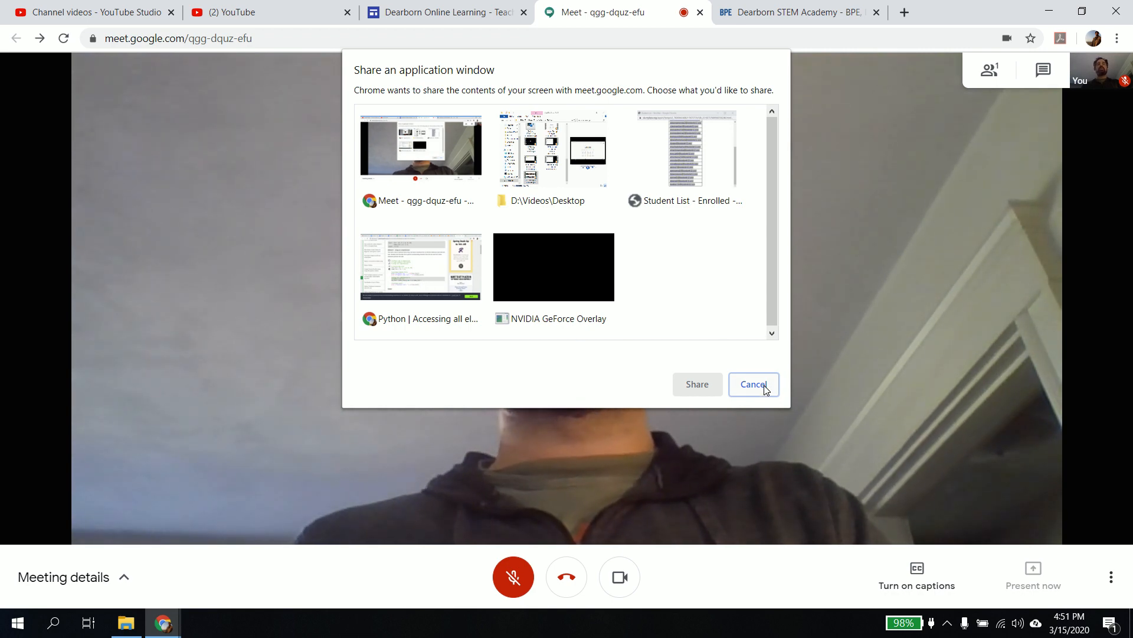
pyautogui.click(753, 384)
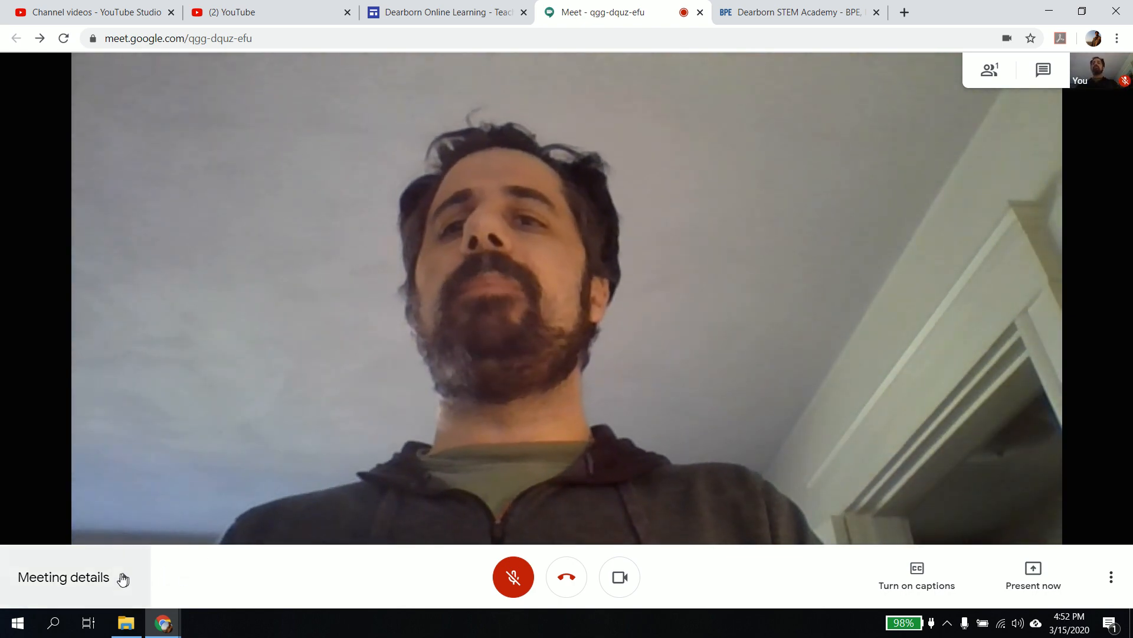
pyautogui.click(63, 577)
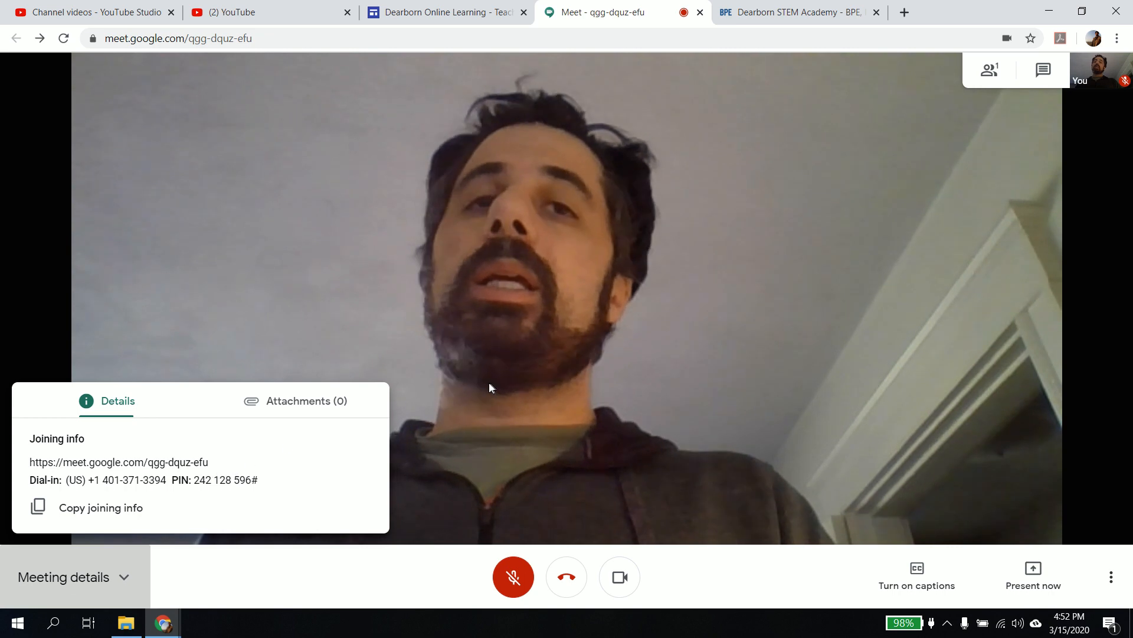
pyautogui.click(64, 576)
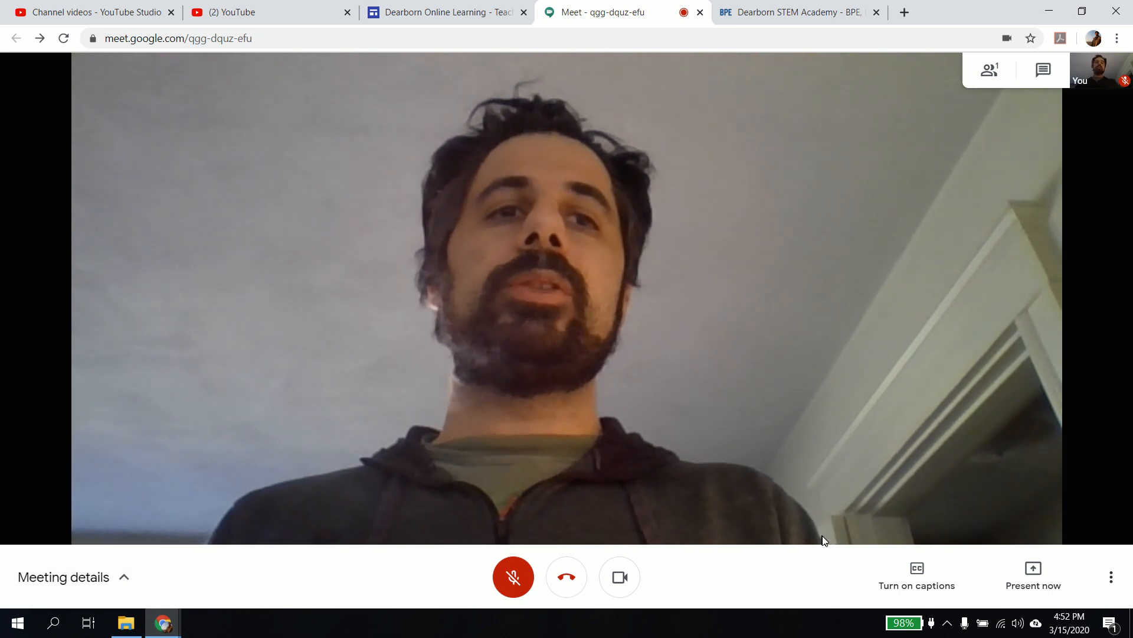
pyautogui.click(915, 571)
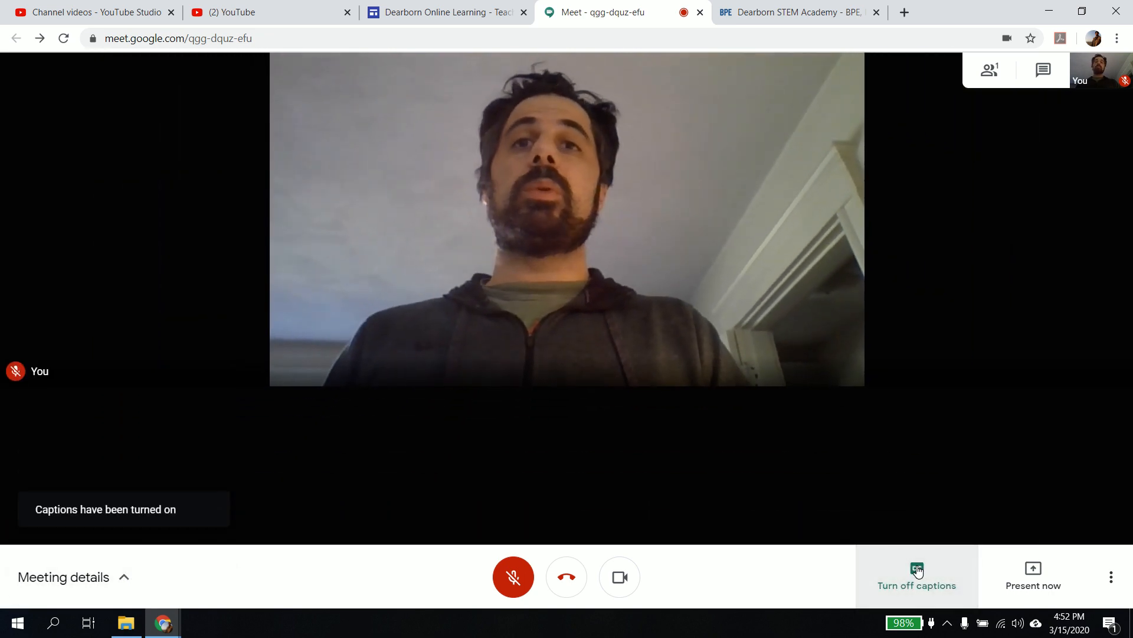
pyautogui.moveTo(969, 380)
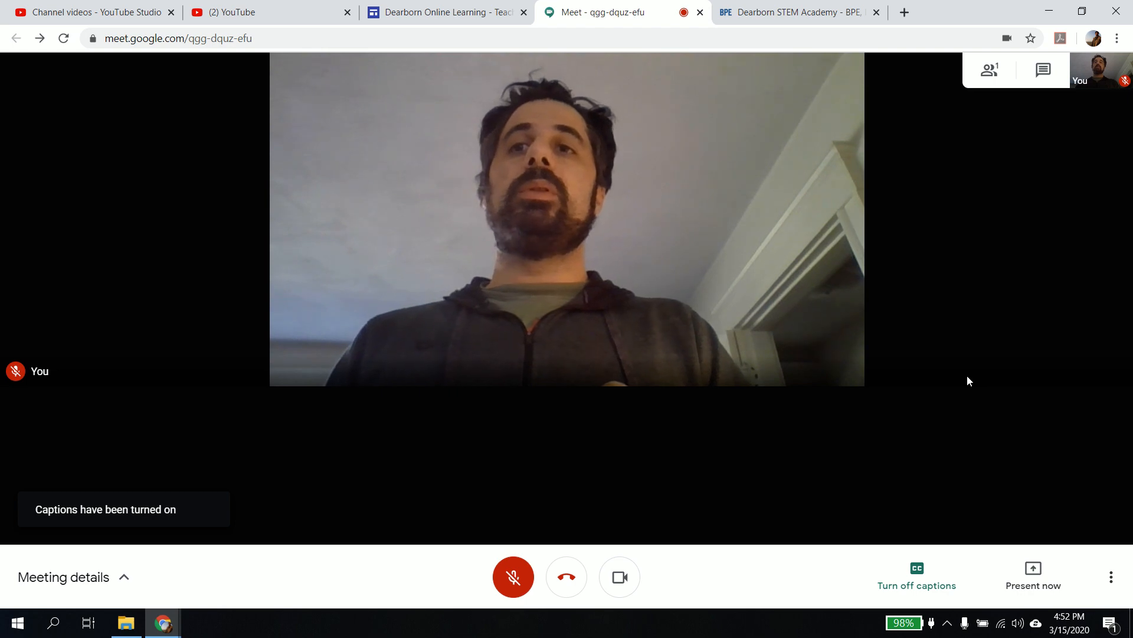
pyautogui.moveTo(935, 323)
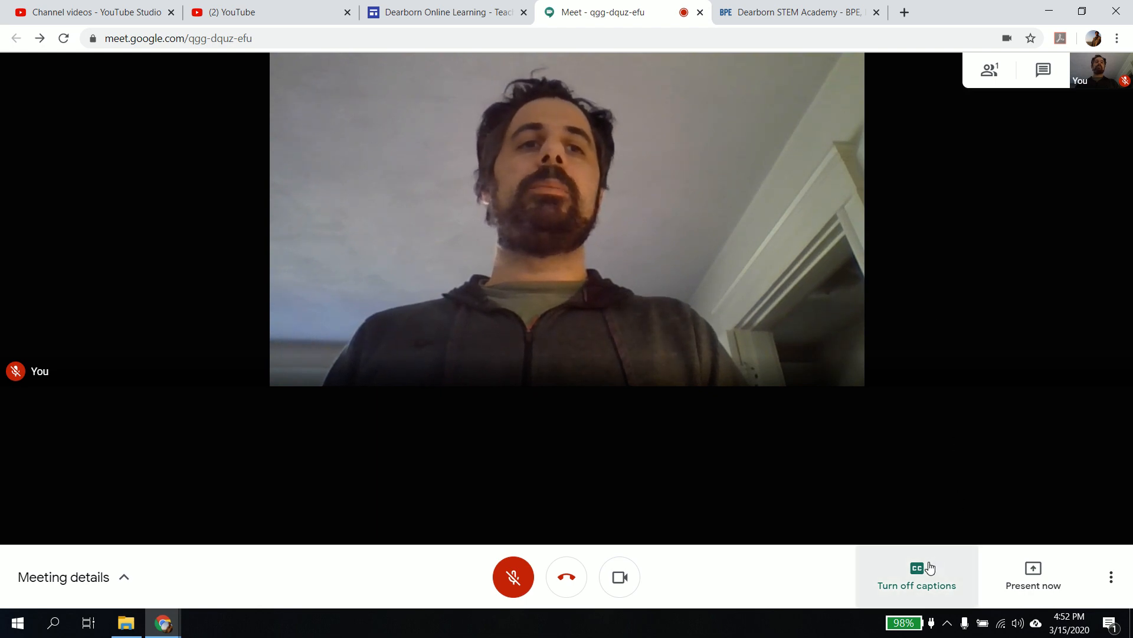
pyautogui.click(916, 571)
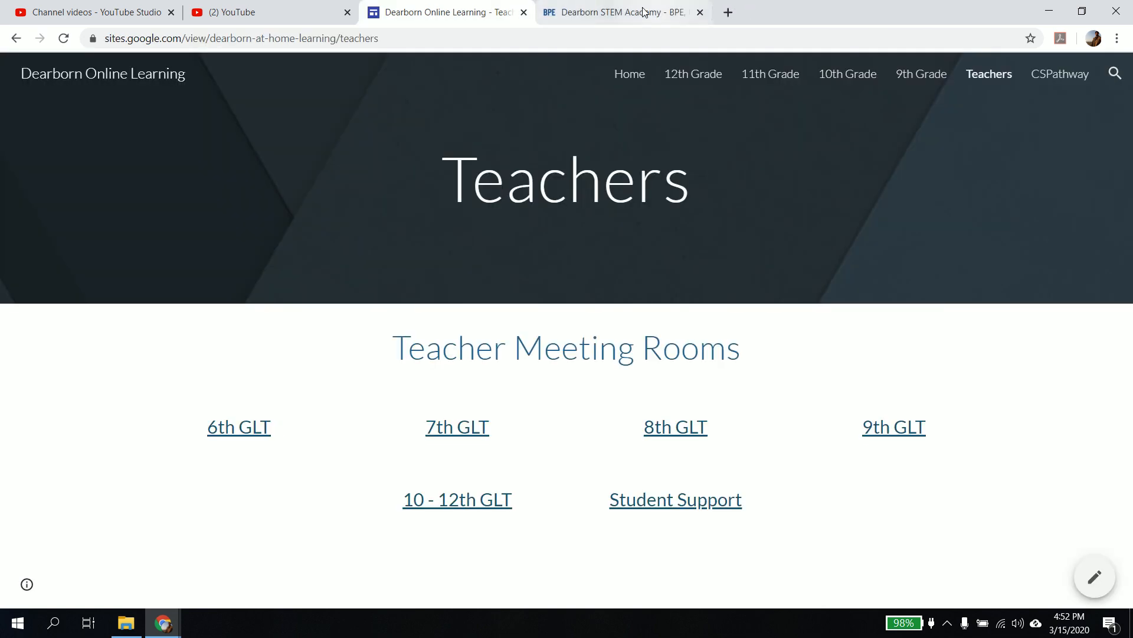
pyautogui.moveTo(590, 78)
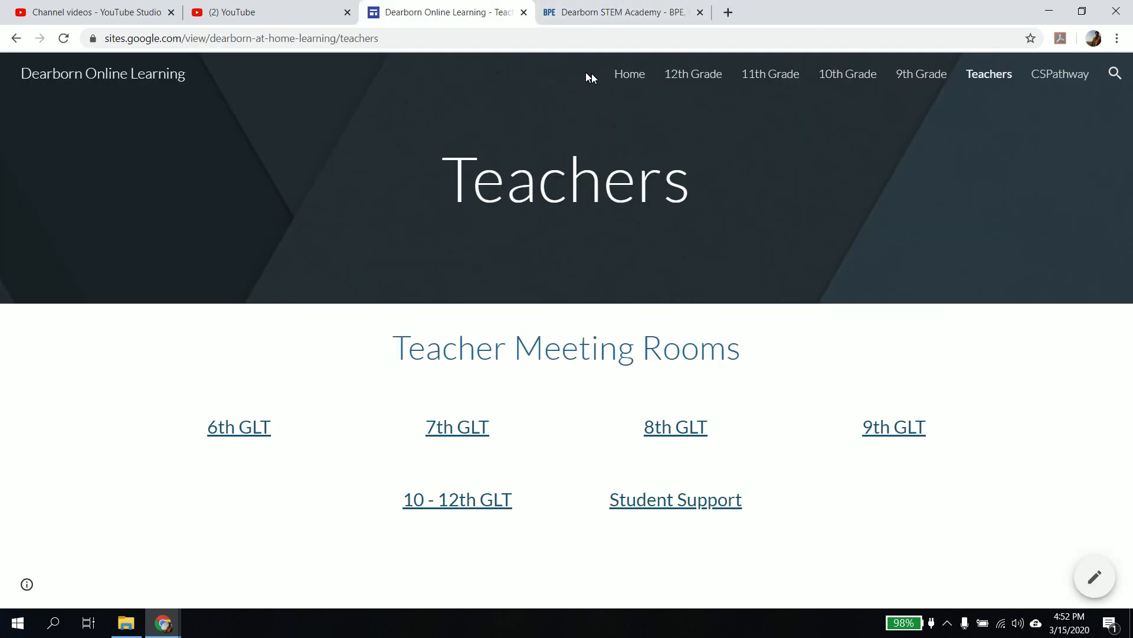
# Navigate Home to the CS Pathway page and open Mr. LoPorto's meeting room link.
pyautogui.click(628, 73)
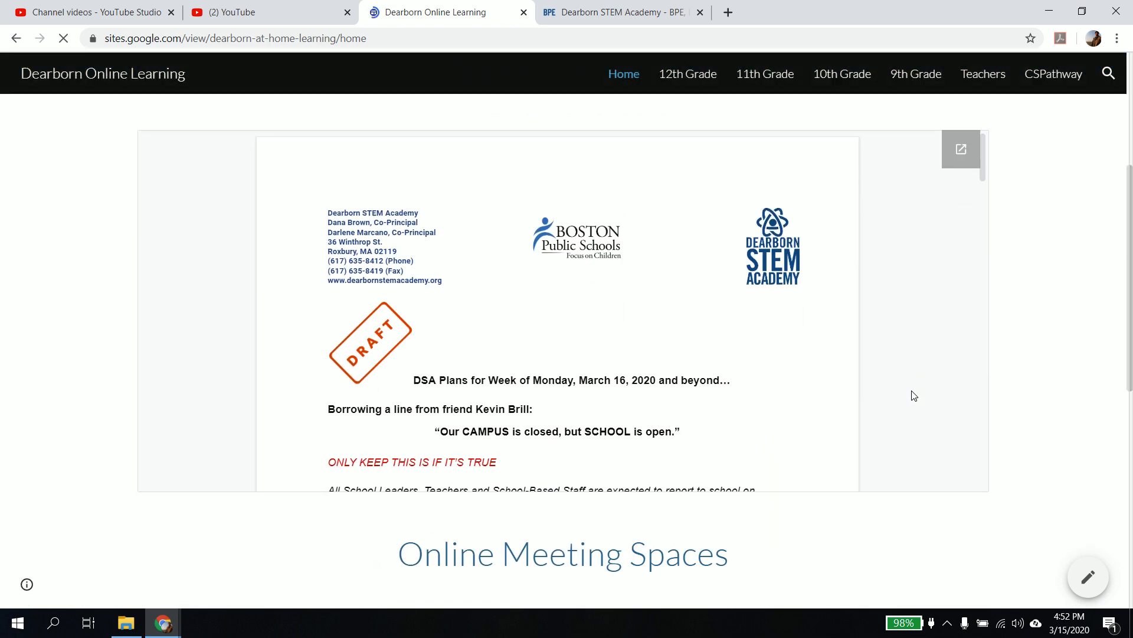
pyautogui.scroll(-3)
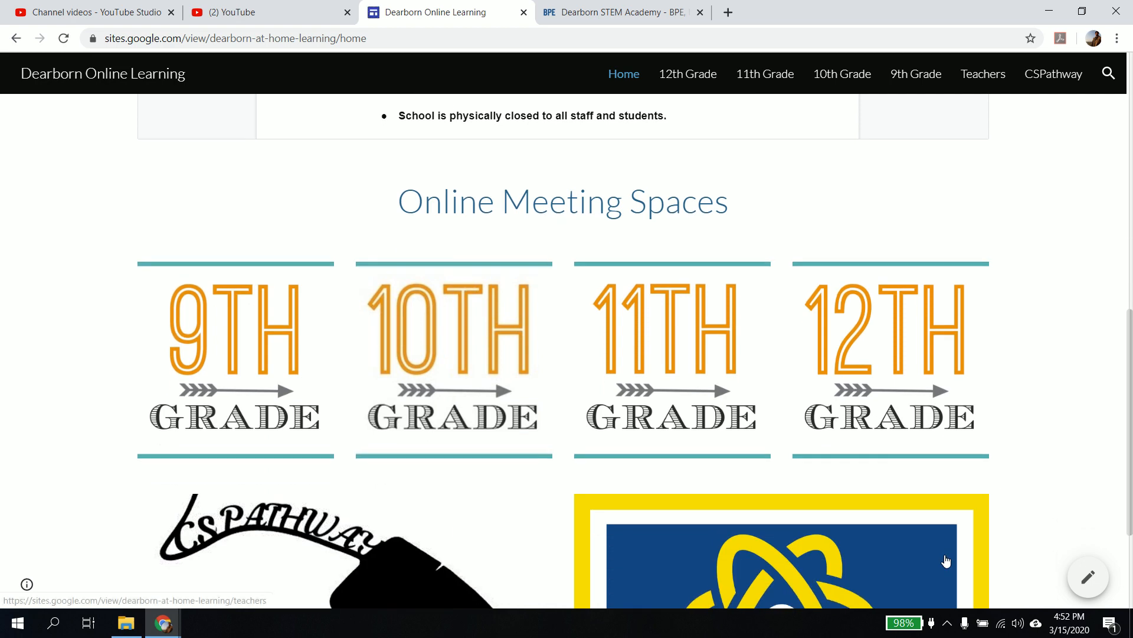
pyautogui.scroll(-3)
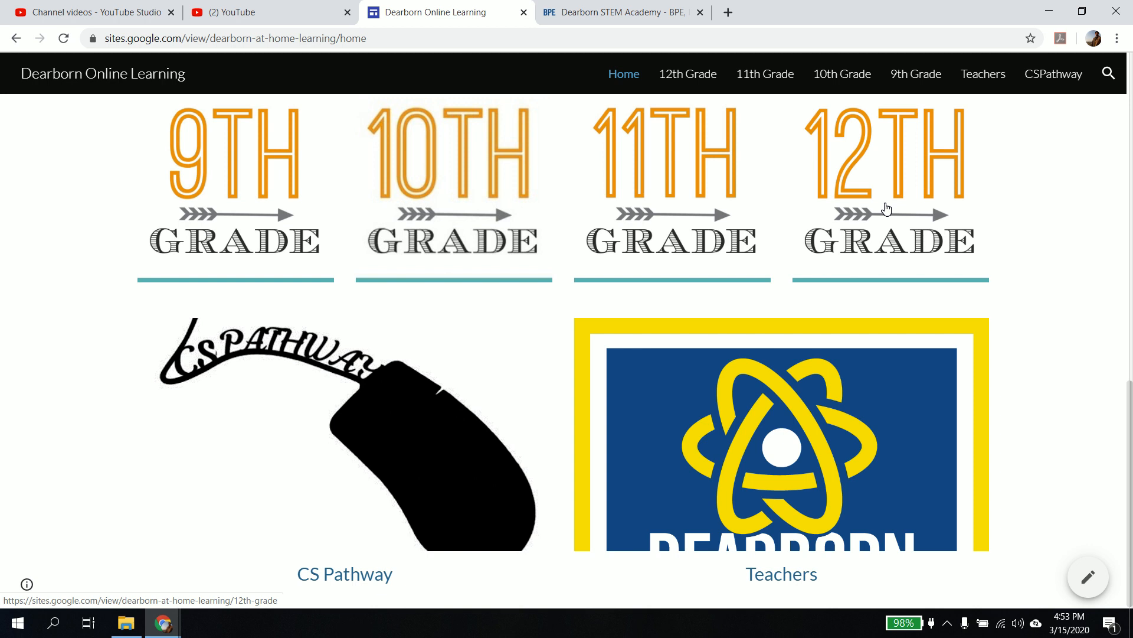
pyautogui.moveTo(474, 207)
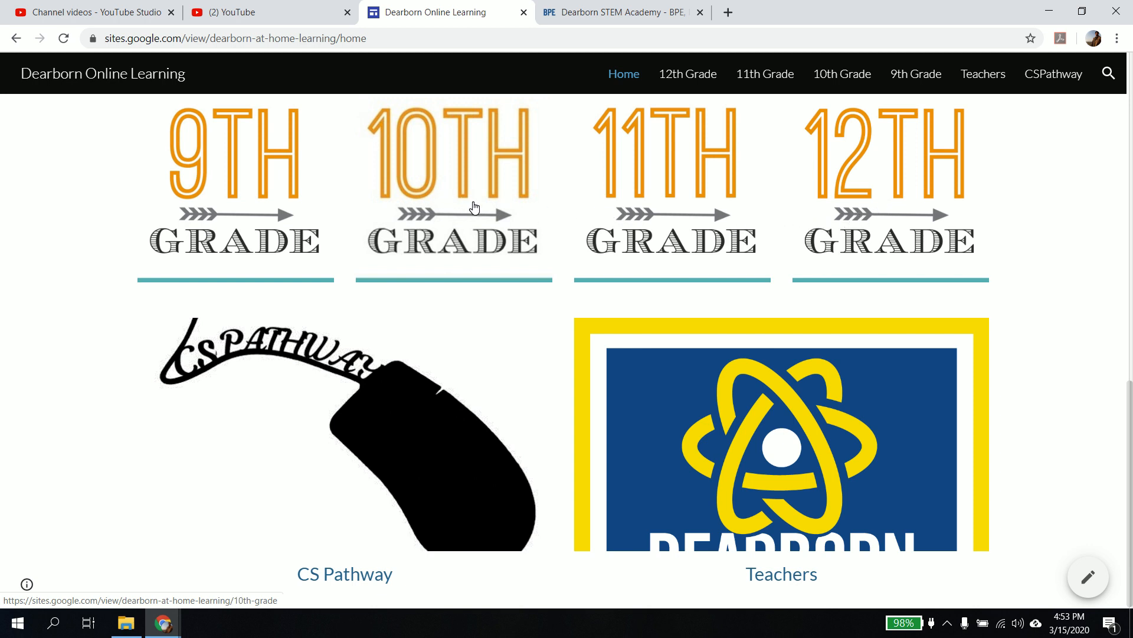
pyautogui.click(453, 181)
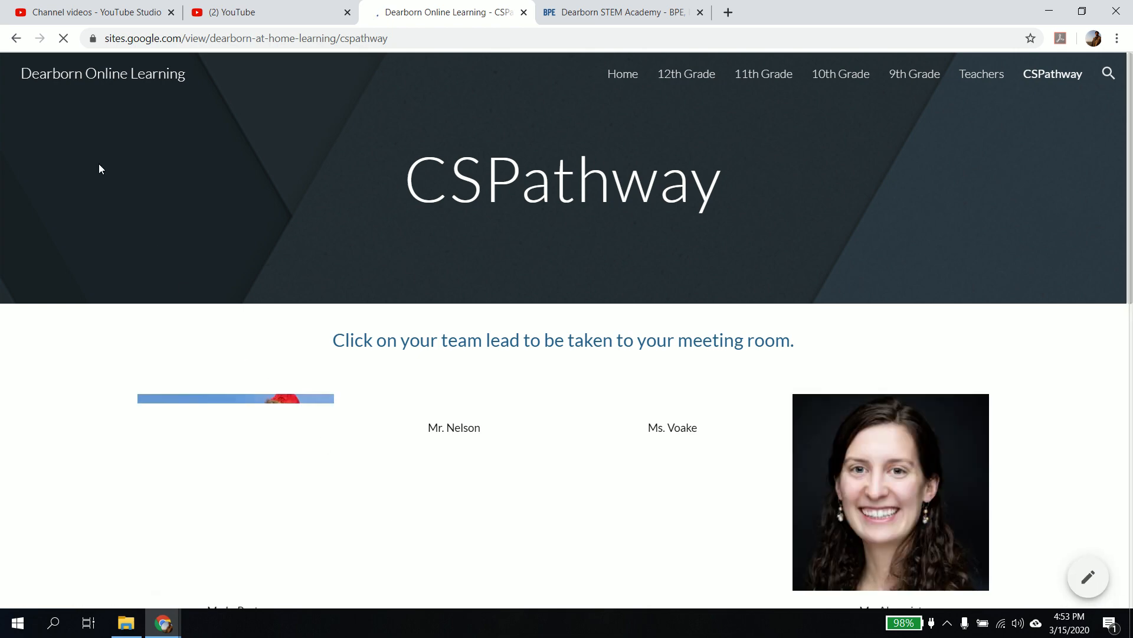
pyautogui.scroll(-3)
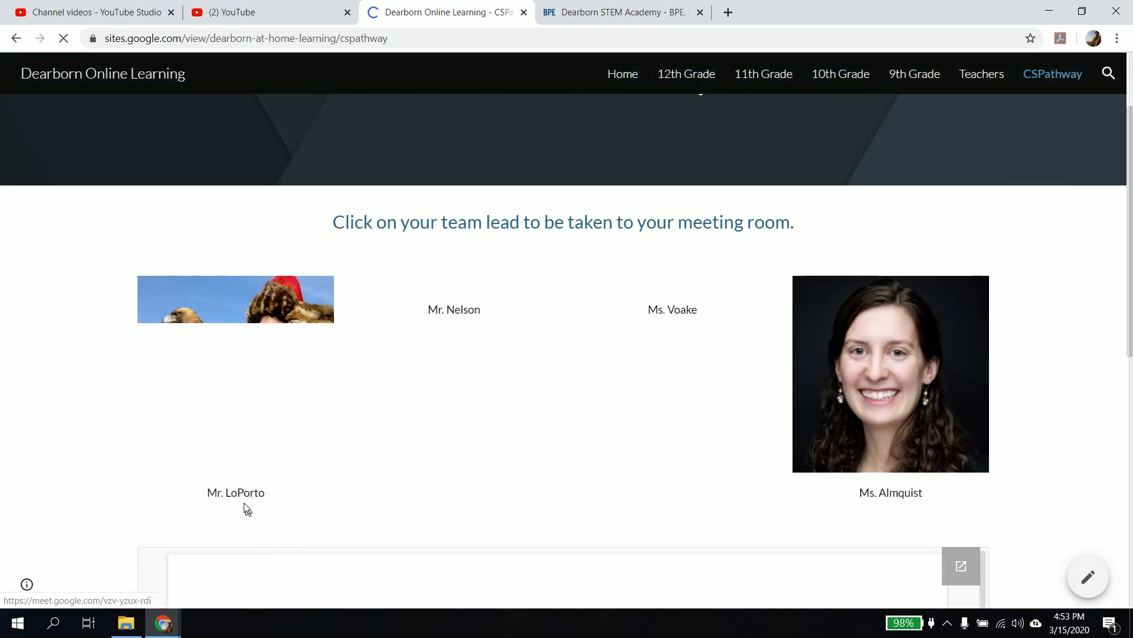
pyautogui.click(235, 299)
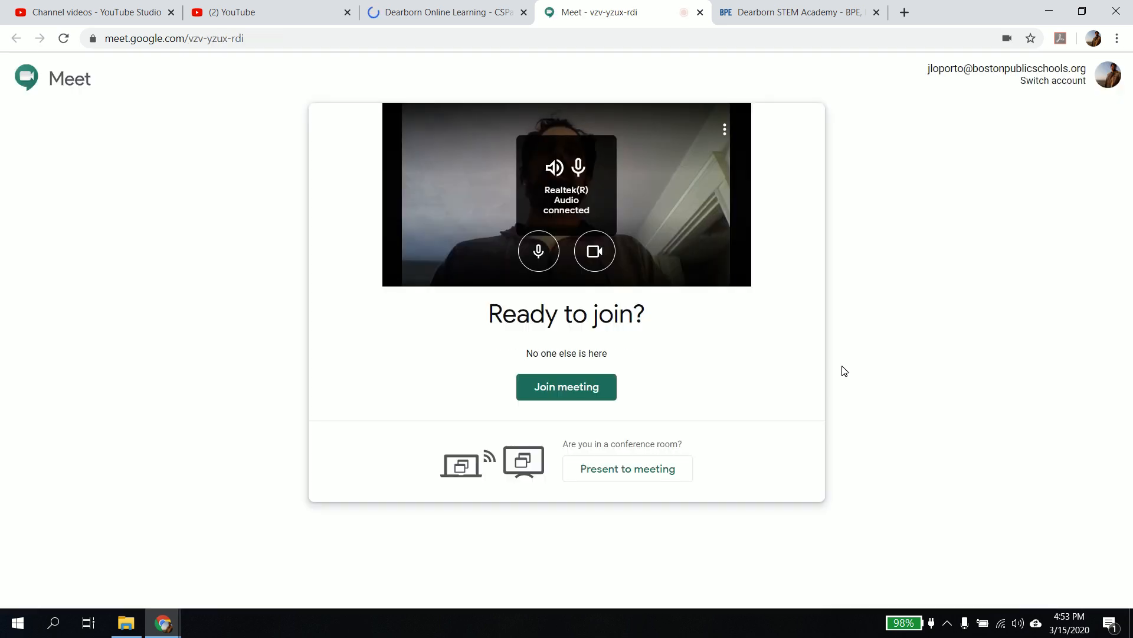
# Toggle the camera and join Mr. LoPorto's CSPathway meeting room.
pyautogui.click(594, 250)
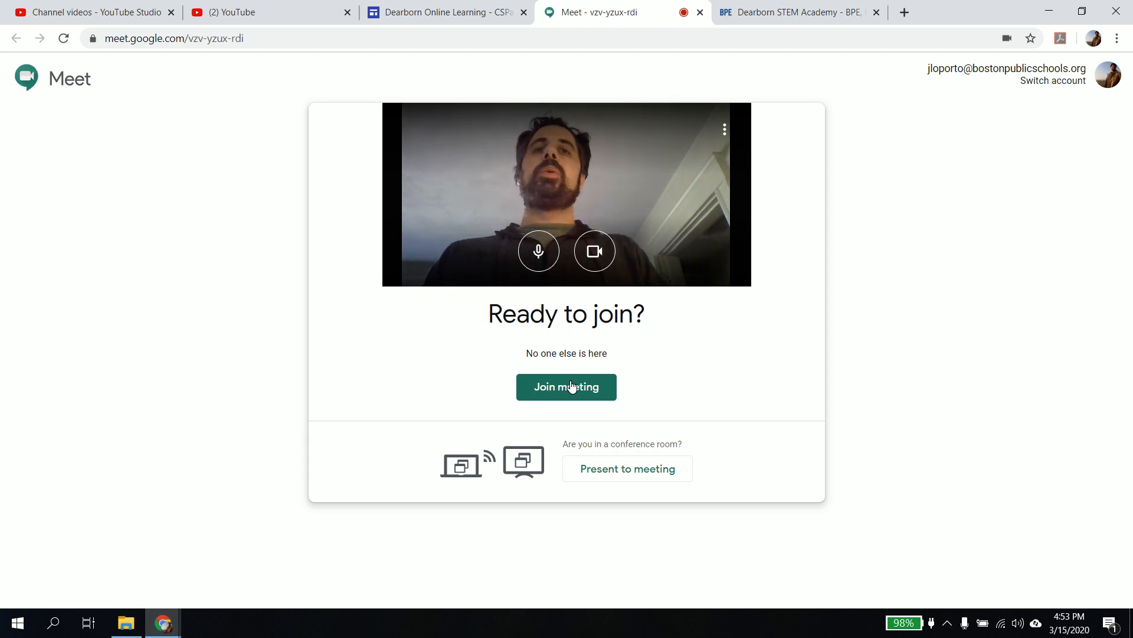
pyautogui.click(566, 386)
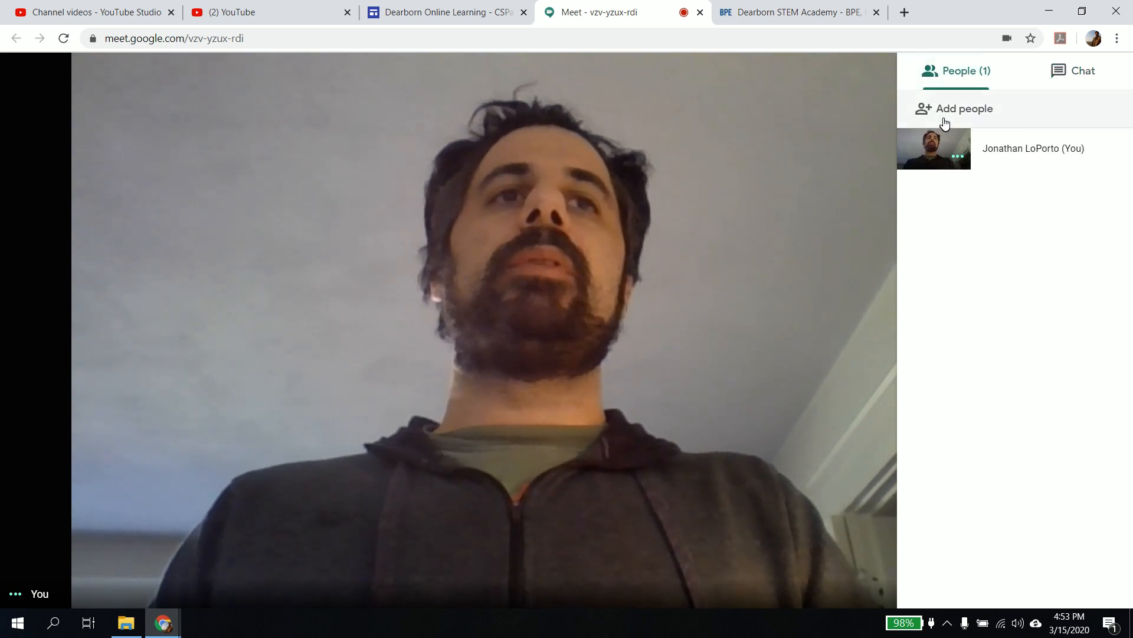
# Open Add people, view the Call tab, then close the dialog.
pyautogui.click(963, 109)
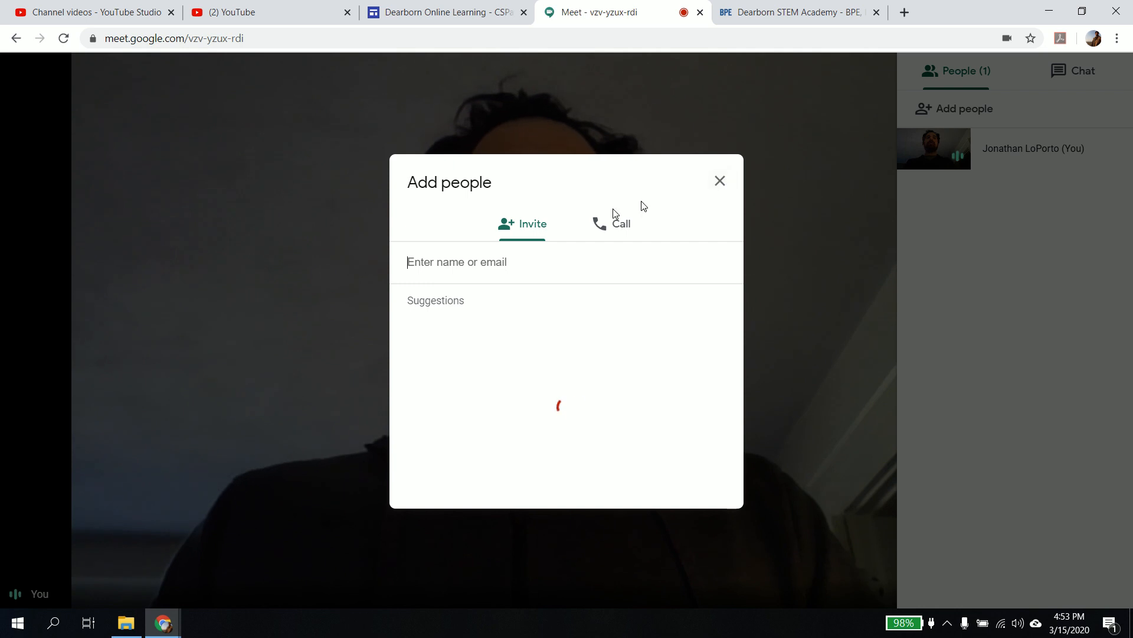
pyautogui.click(620, 223)
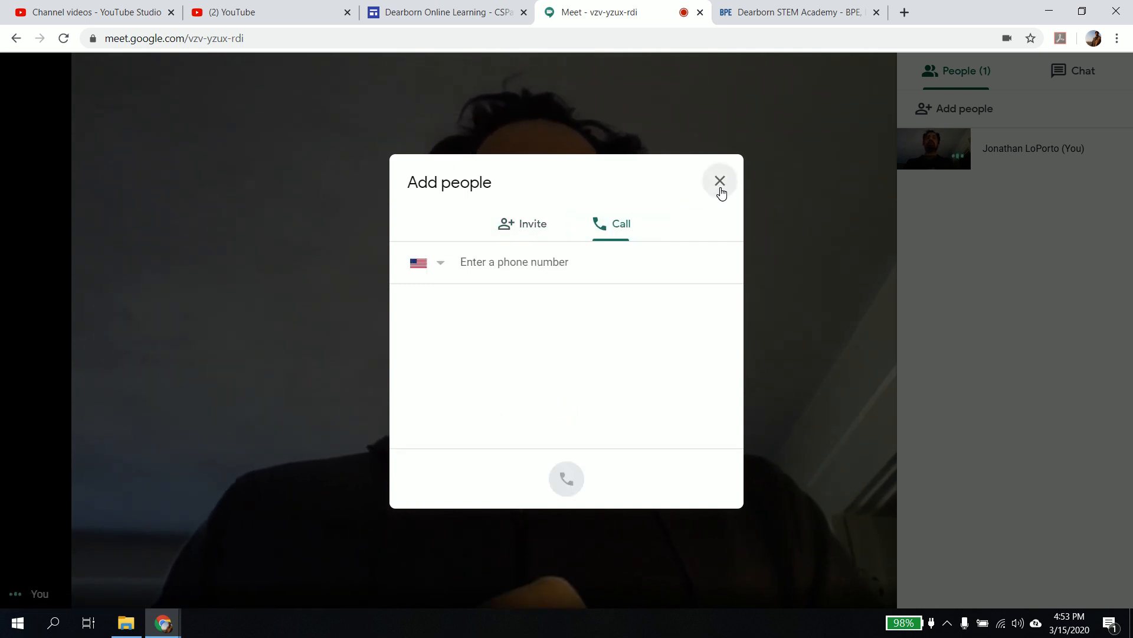
pyautogui.click(720, 180)
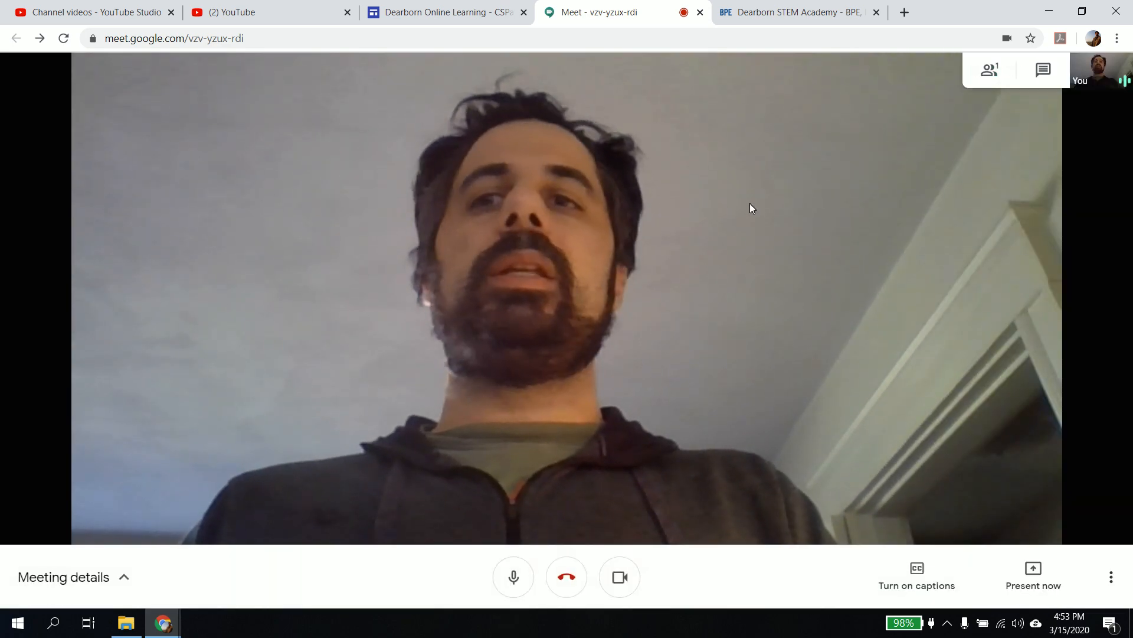
pyautogui.click(64, 577)
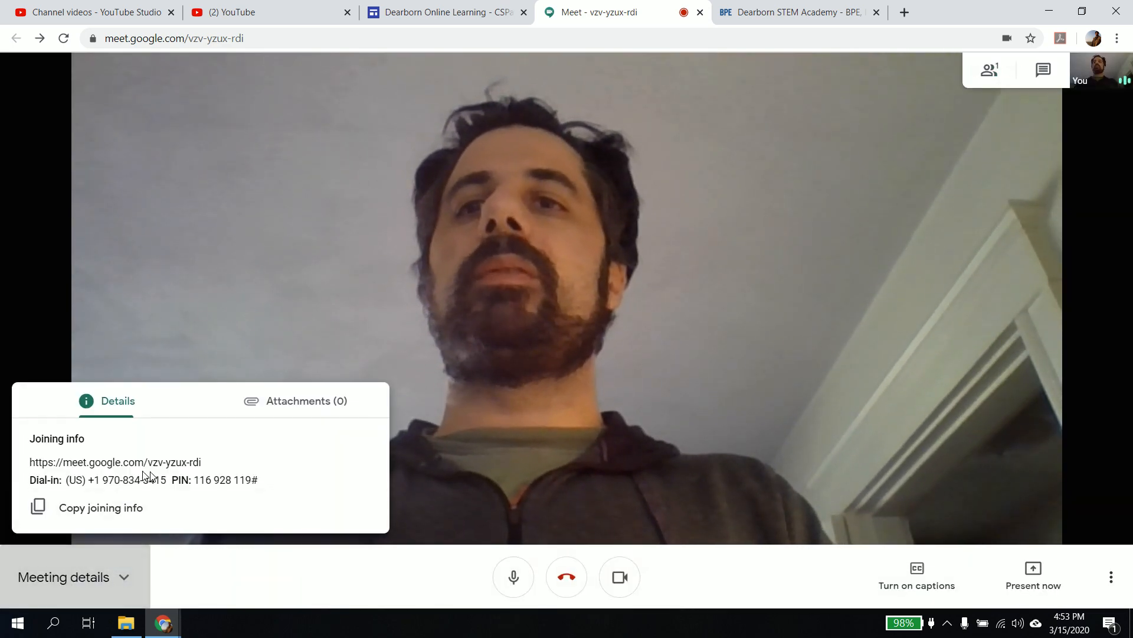
pyautogui.click(64, 576)
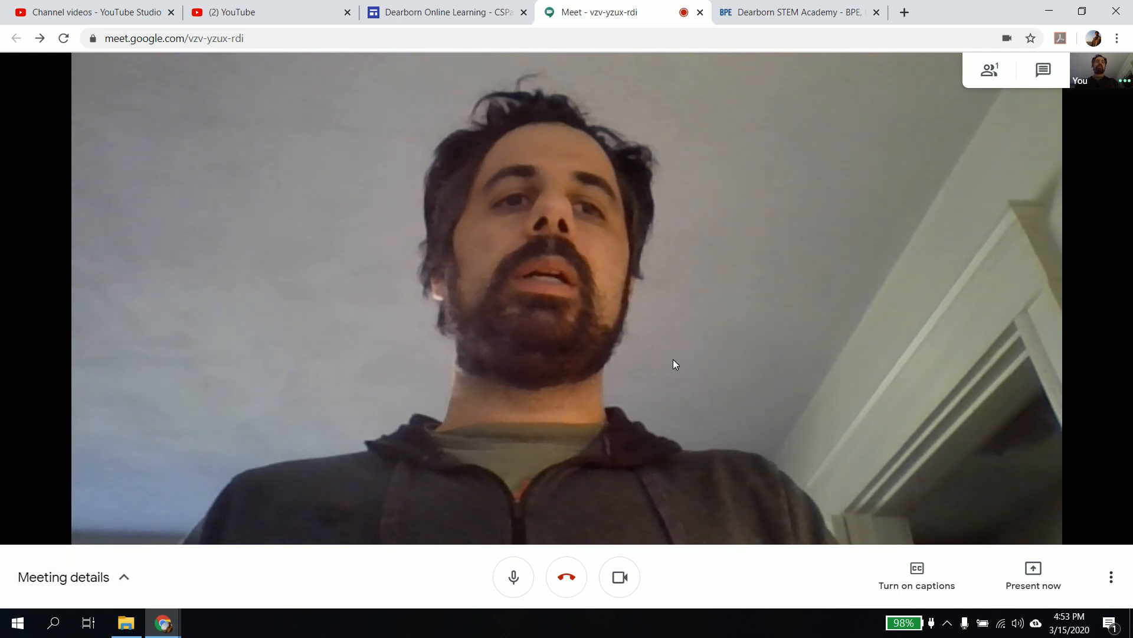
pyautogui.click(1032, 576)
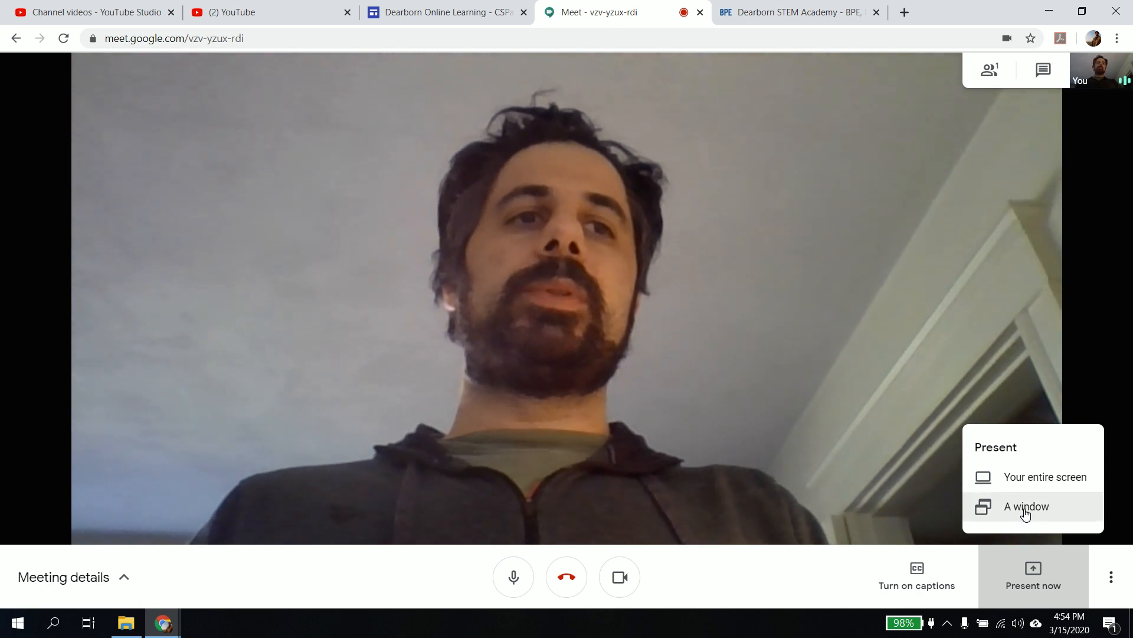
pyautogui.click(1111, 576)
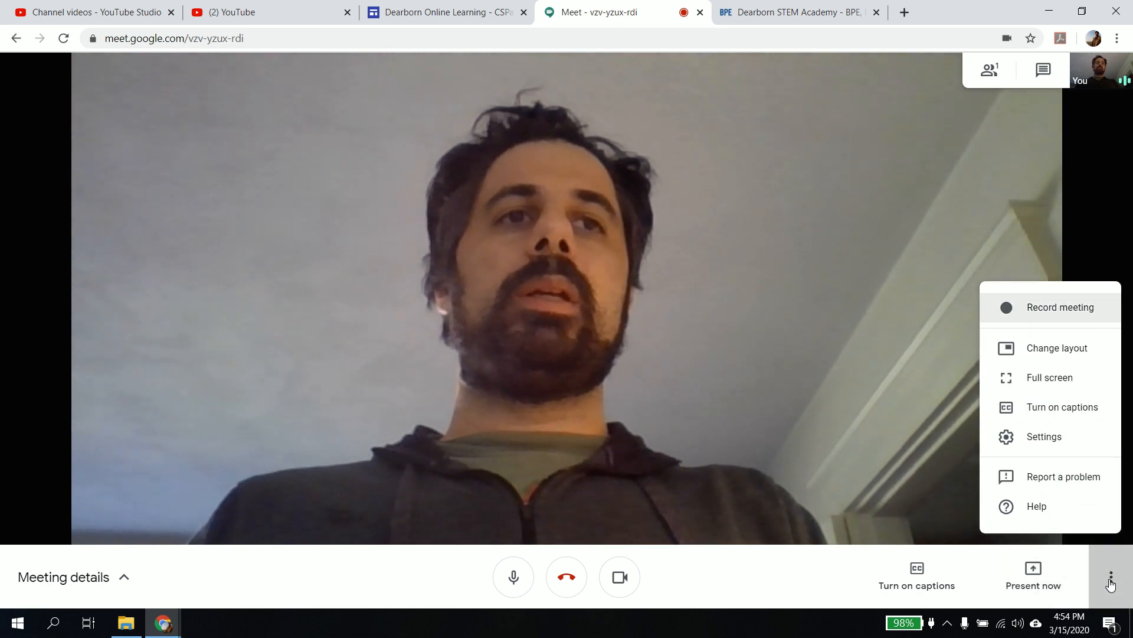
pyautogui.click(1112, 576)
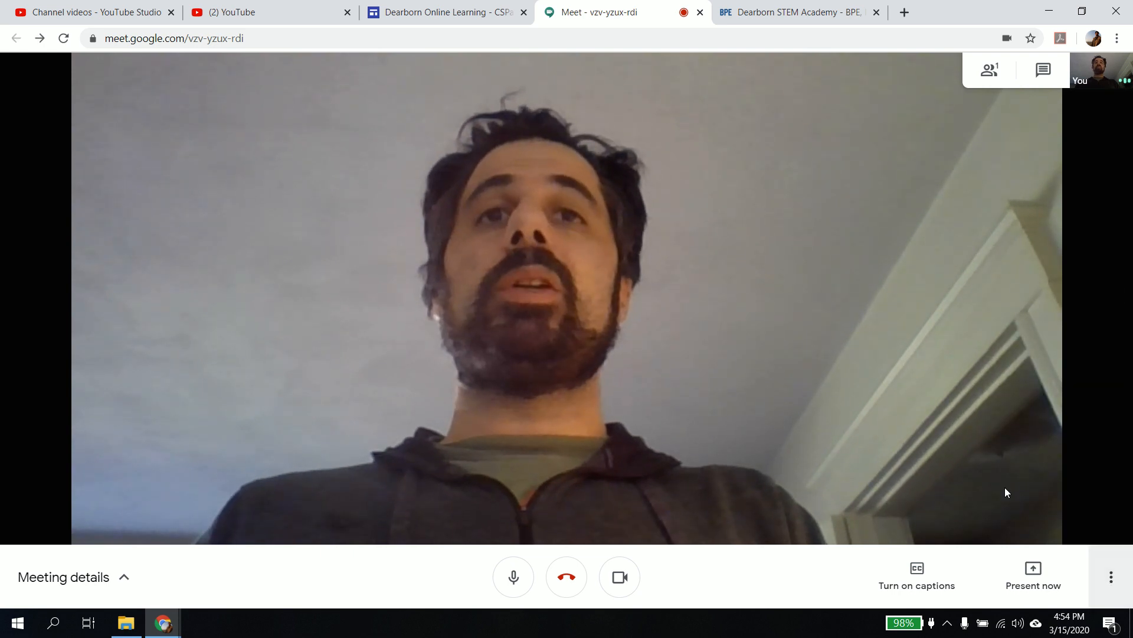